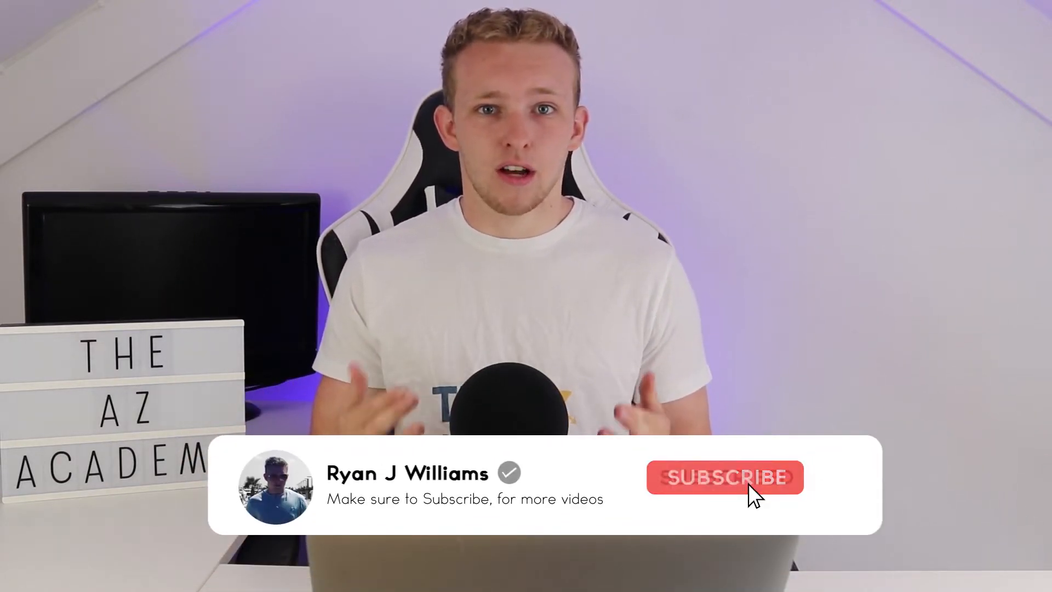
- Run Xray on the Amazon.co.uk results page to load revenue, price, BSR and review averages
click(726, 478)
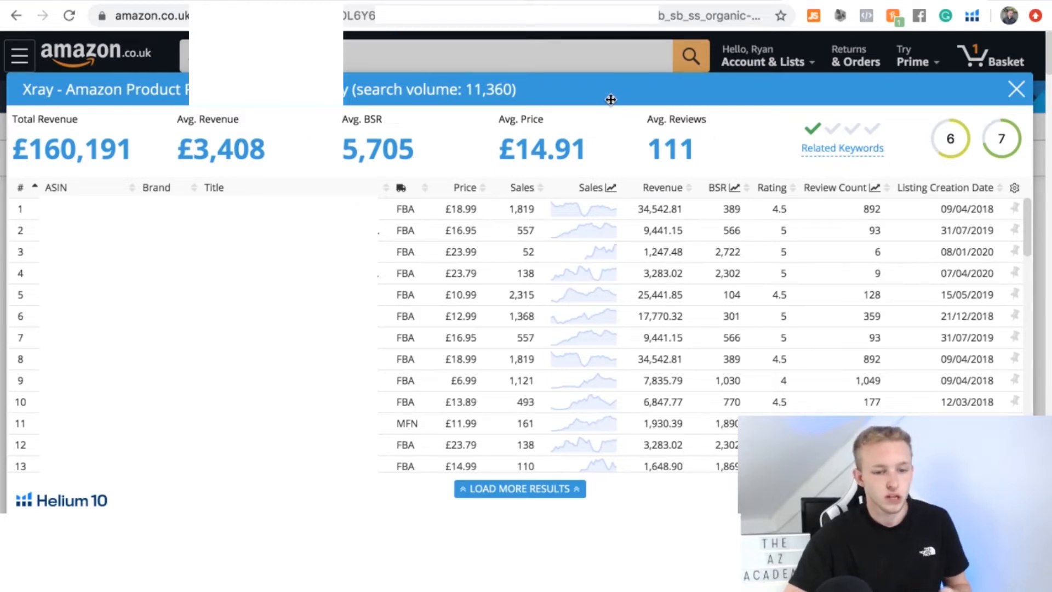
mouse_move(523, 178)
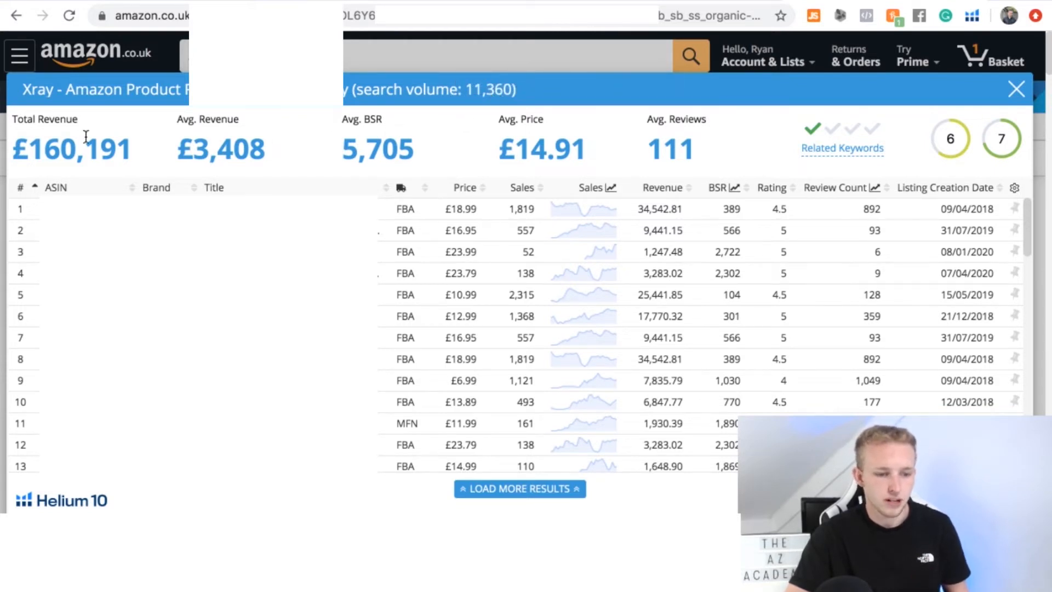
mouse_move(515, 152)
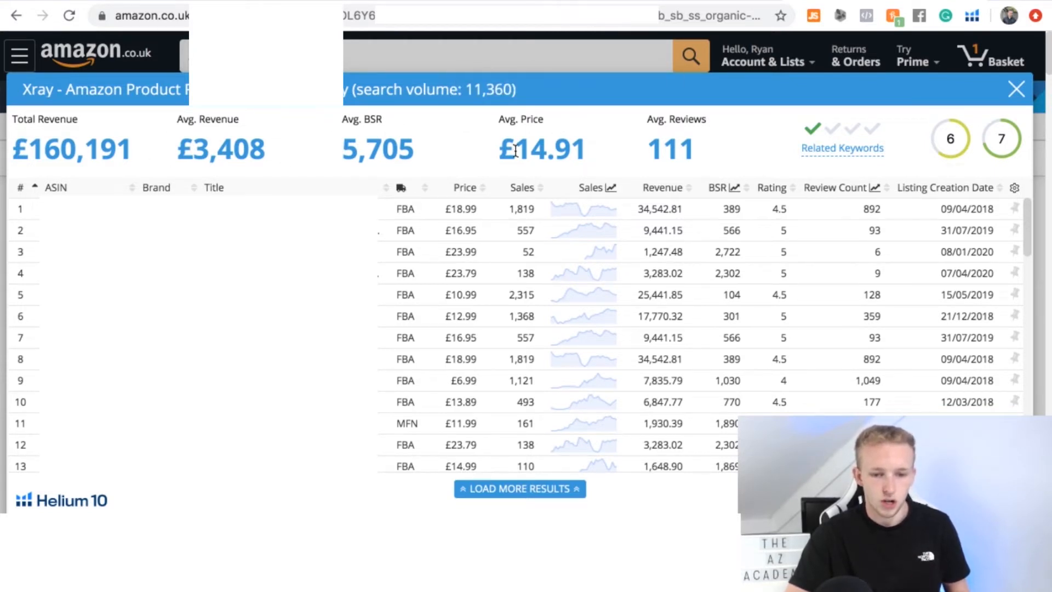
mouse_move(761, 145)
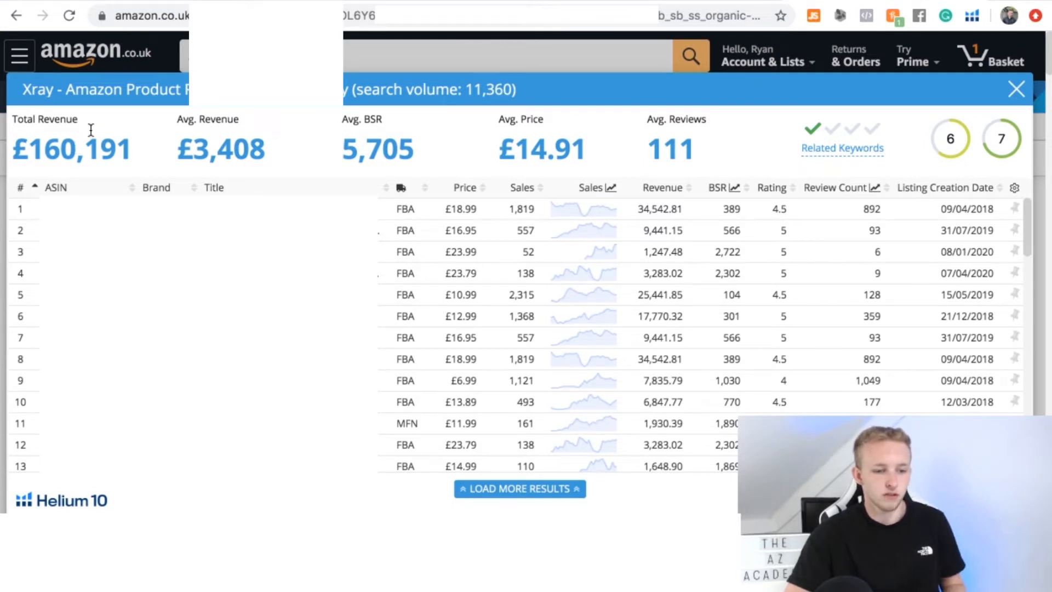
mouse_move(176, 132)
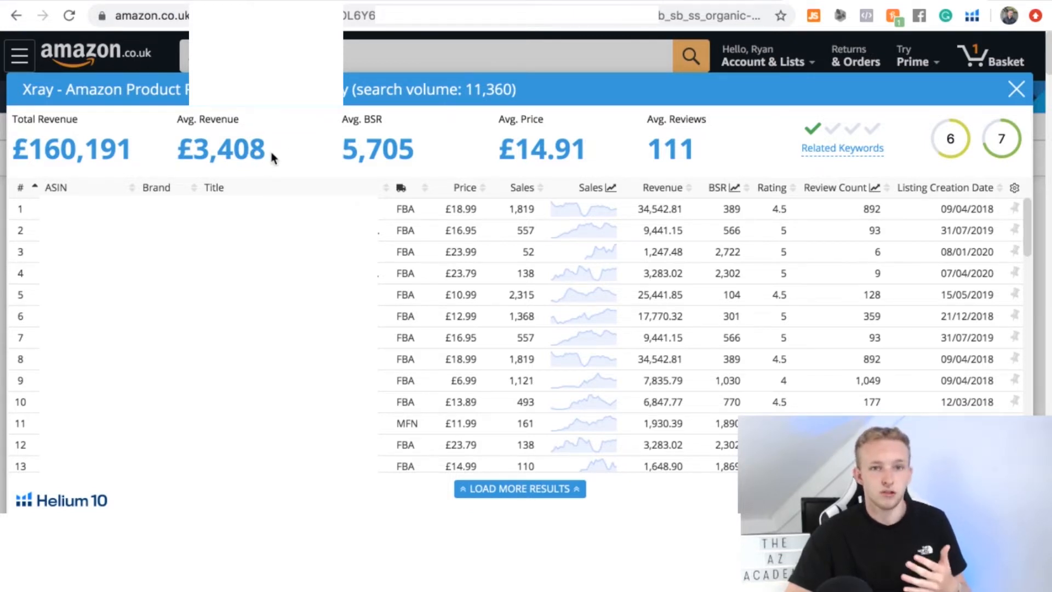
mouse_move(326, 134)
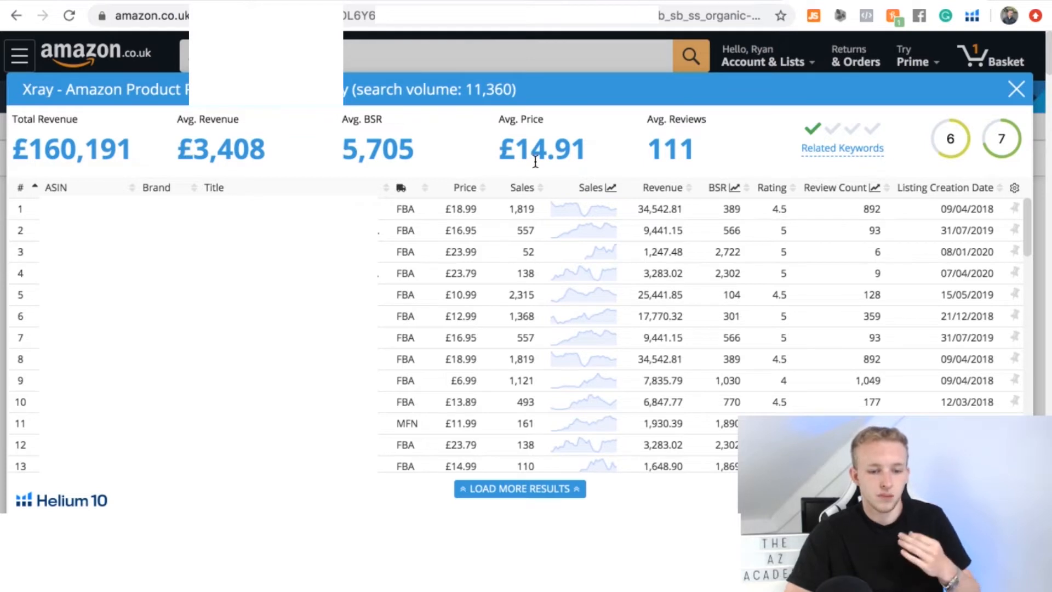
mouse_move(616, 188)
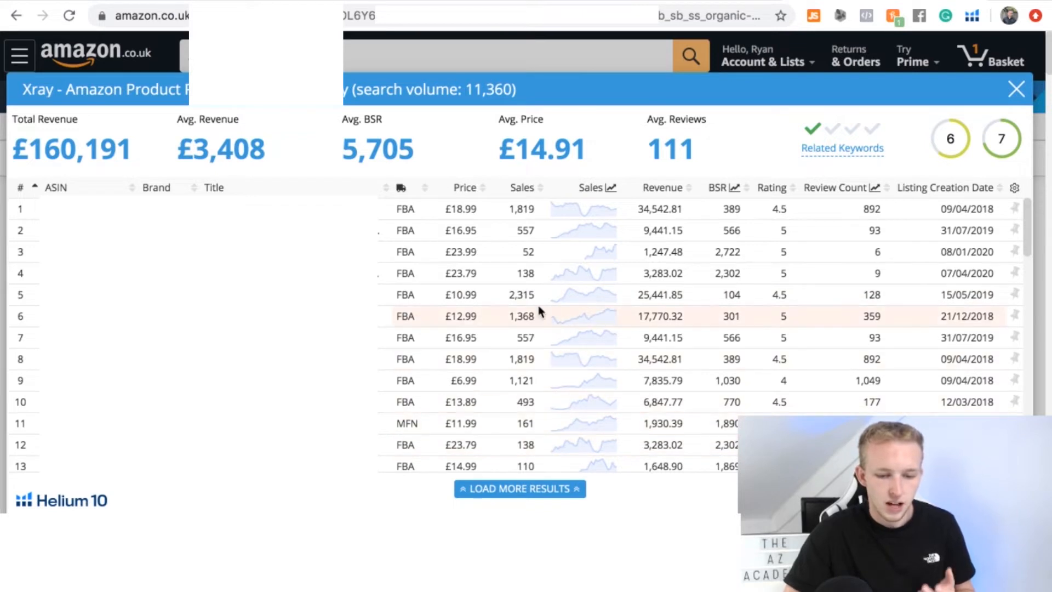
mouse_move(562, 307)
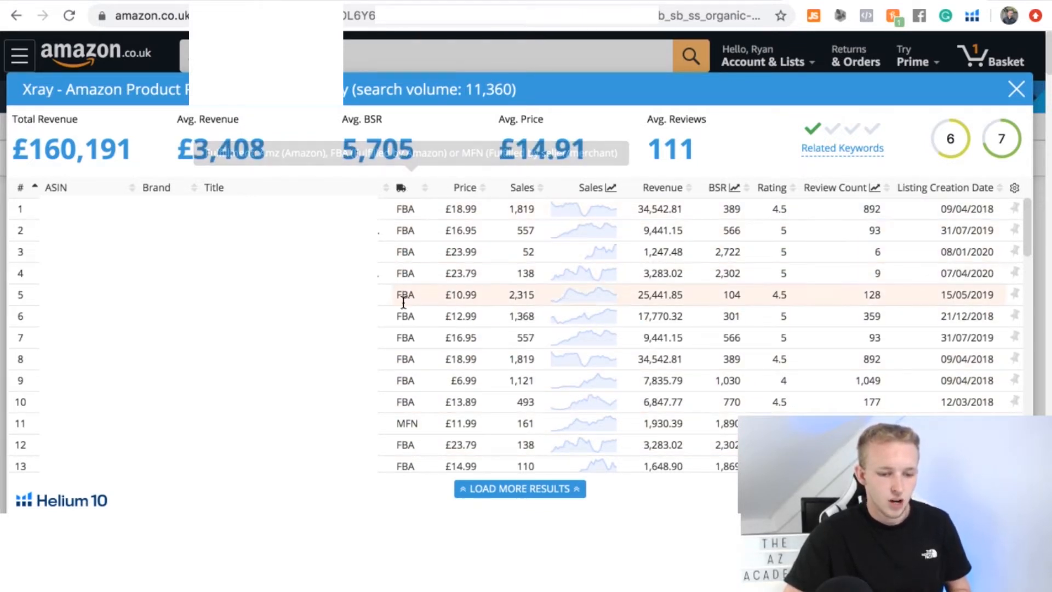
scroll(down, 3)
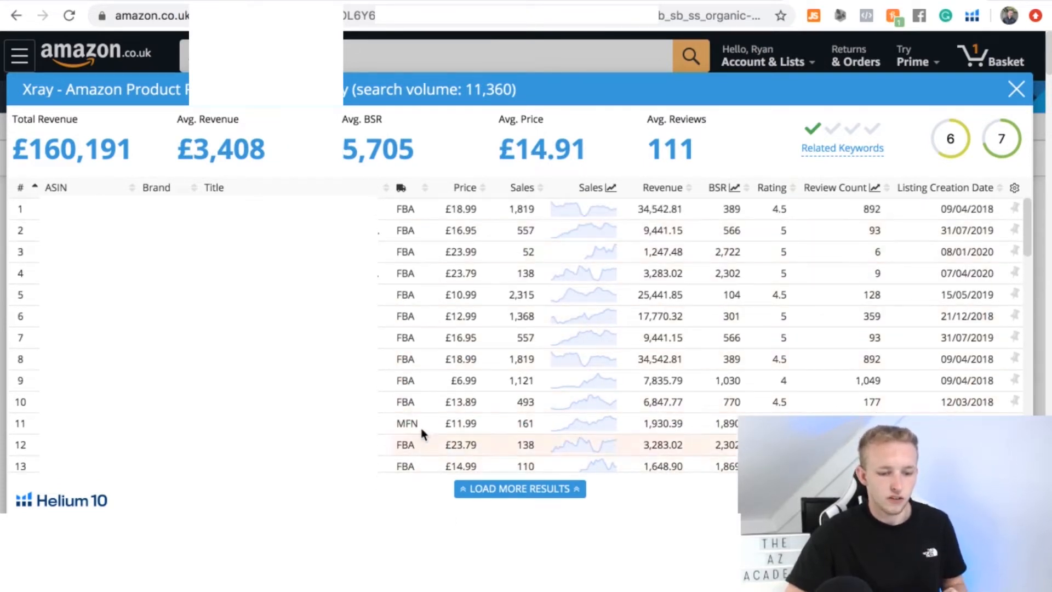
mouse_move(400, 295)
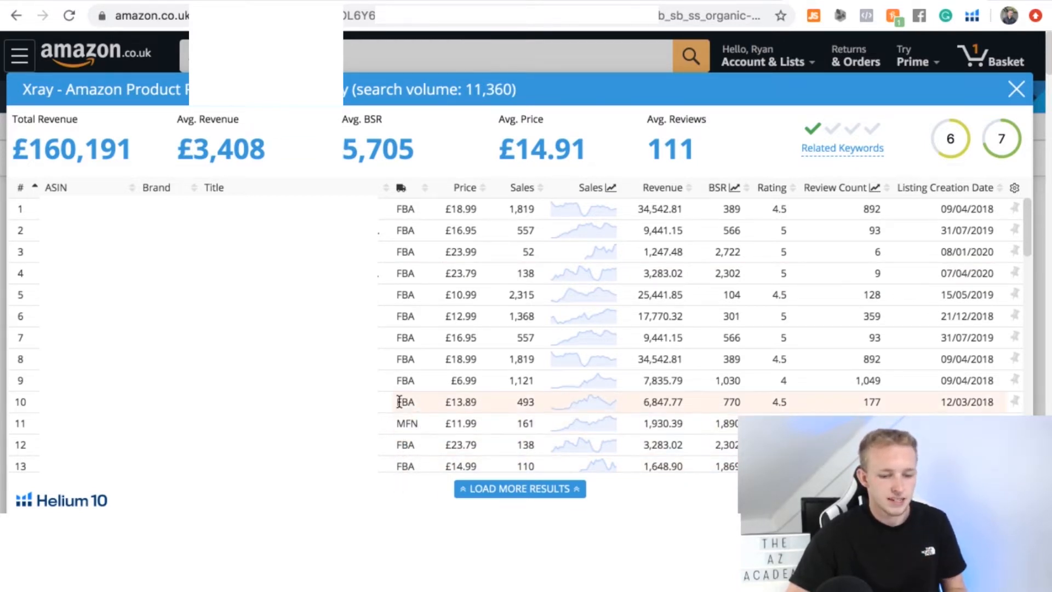
mouse_move(421, 296)
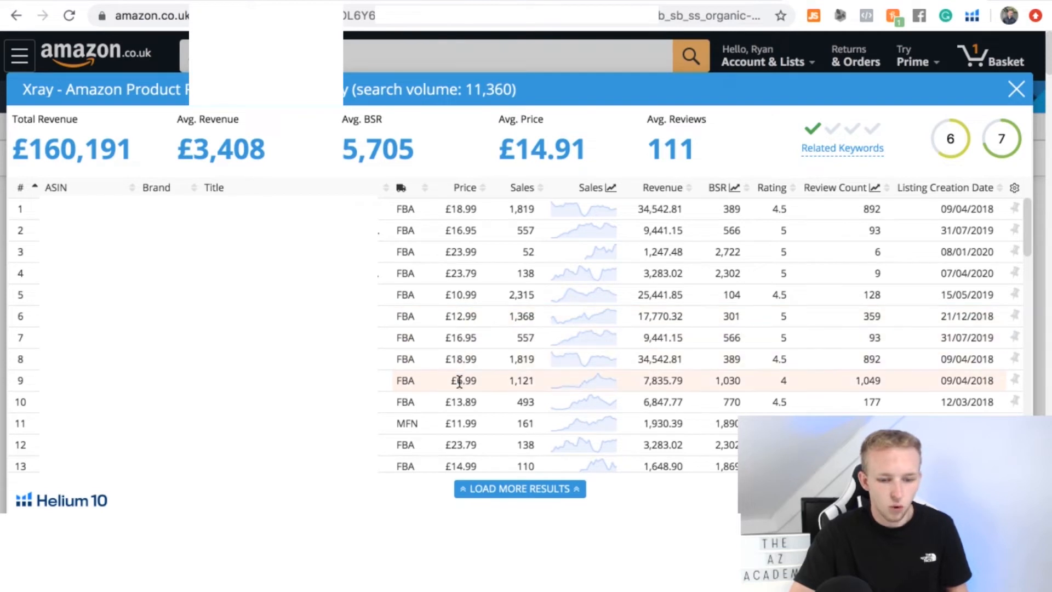
scroll(down, 3)
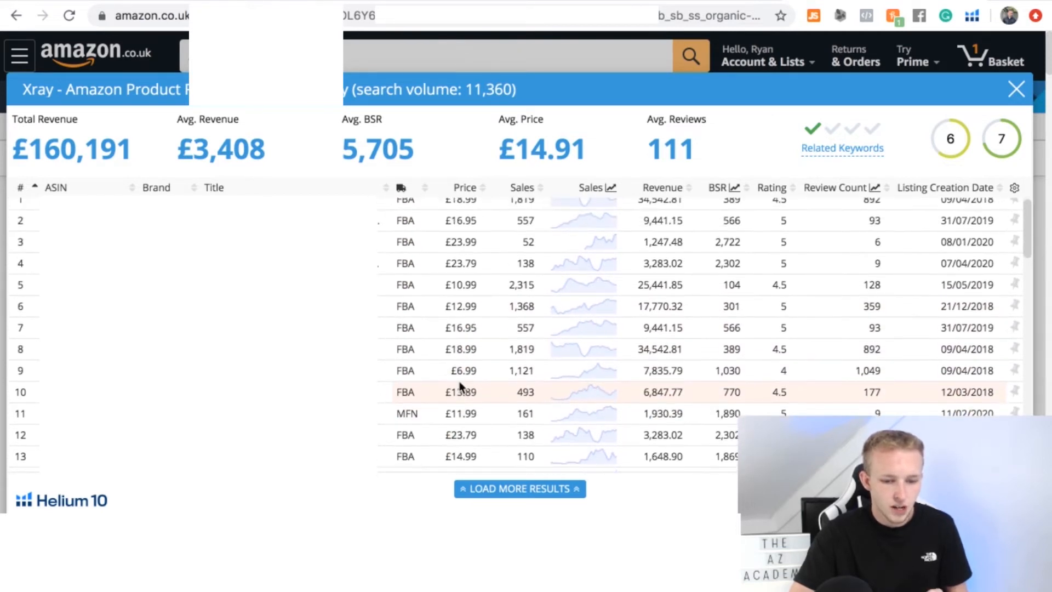
mouse_move(437, 385)
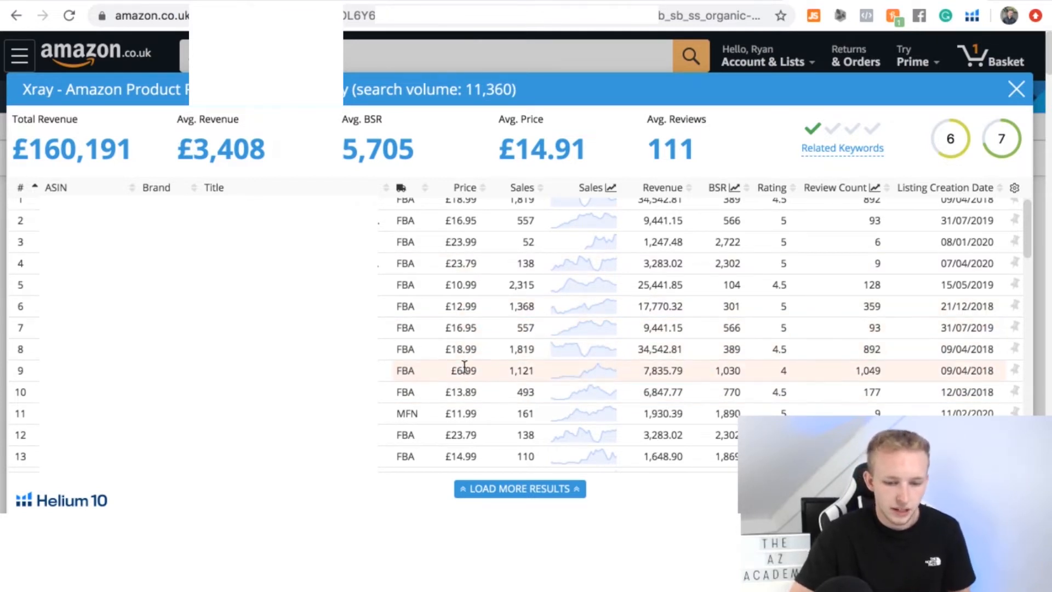
mouse_move(522, 382)
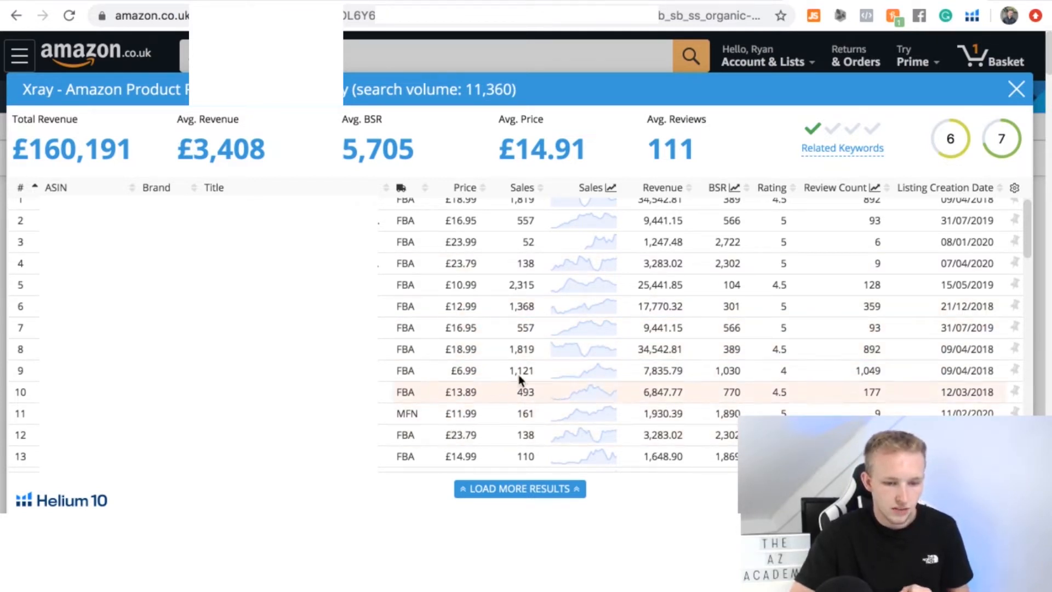
mouse_move(487, 271)
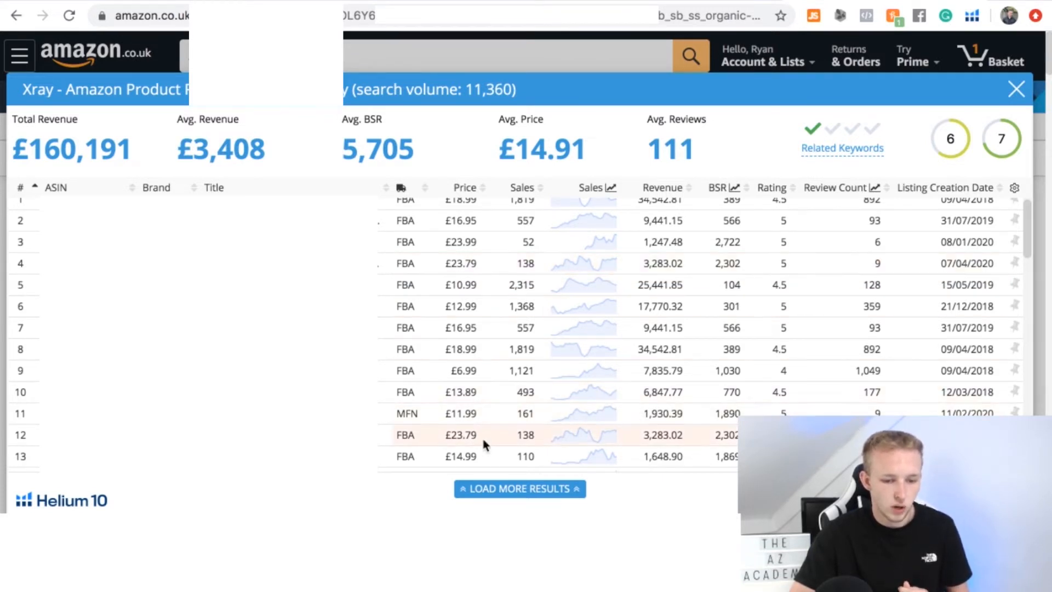
scroll(down, 3)
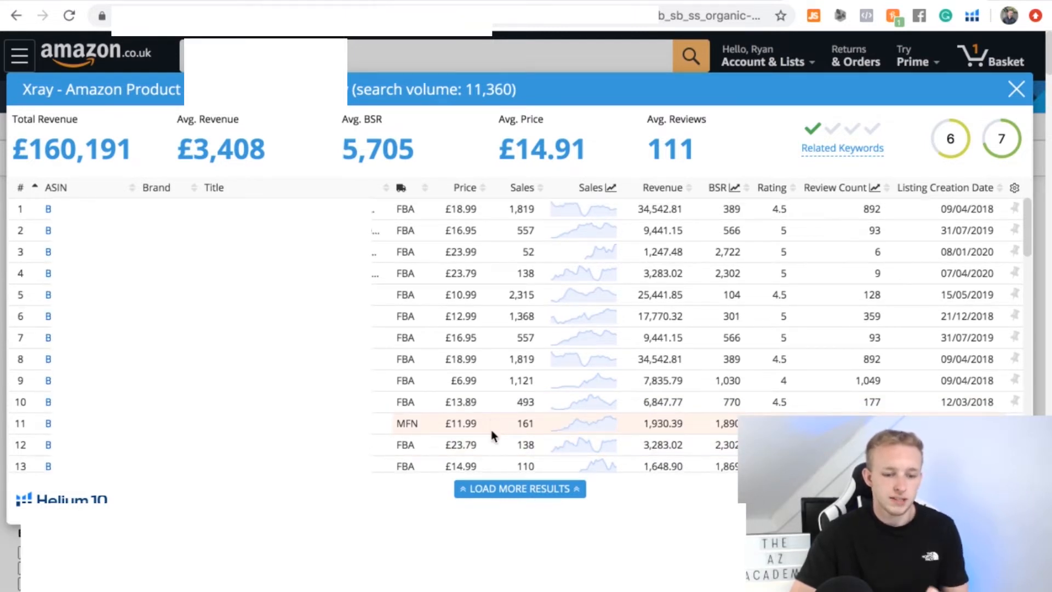
mouse_move(495, 447)
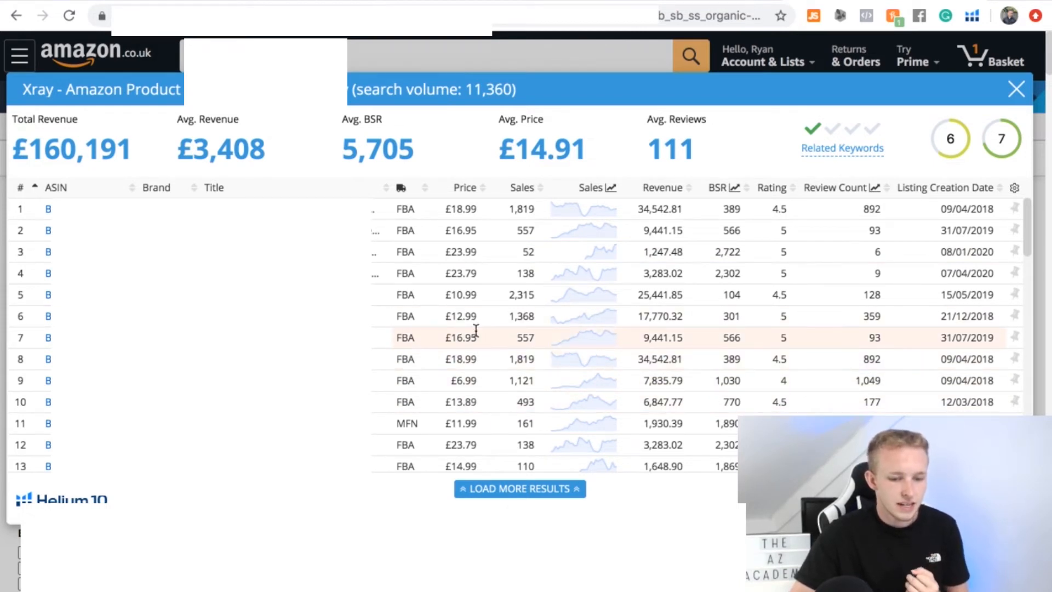
mouse_move(494, 465)
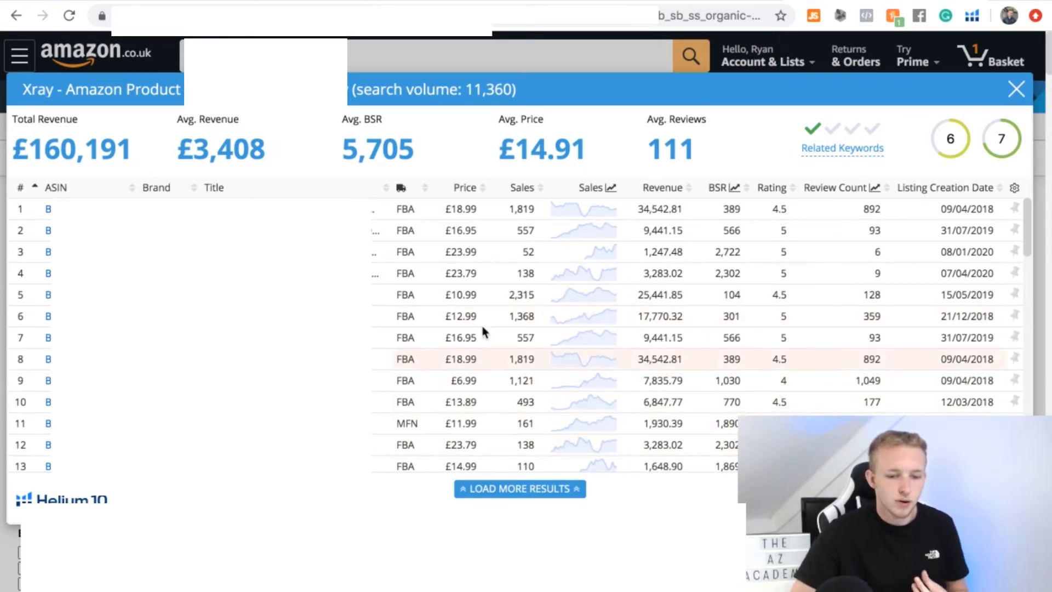
mouse_move(471, 354)
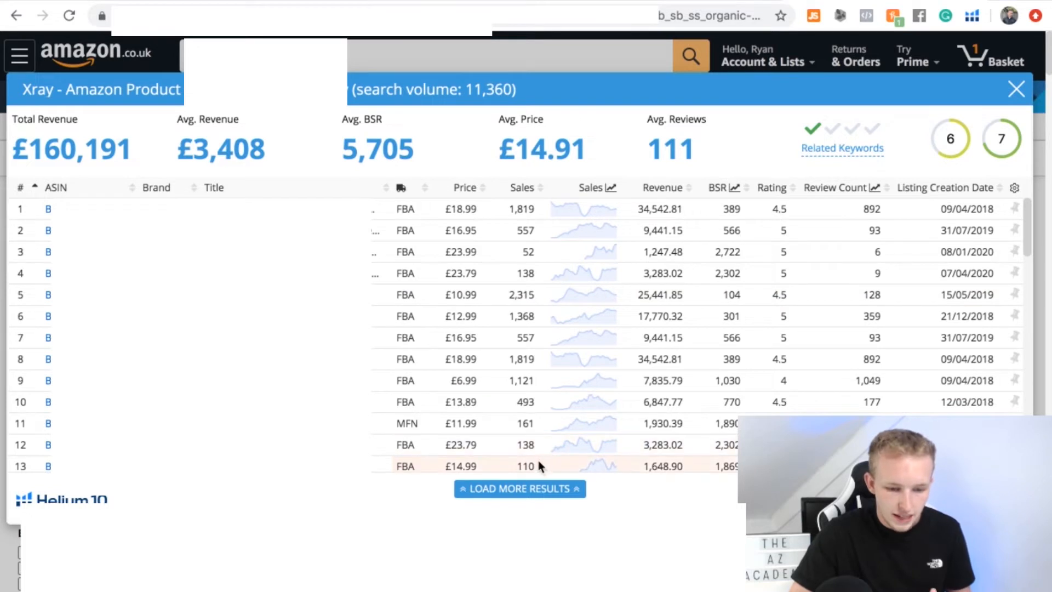
scroll(down, 3)
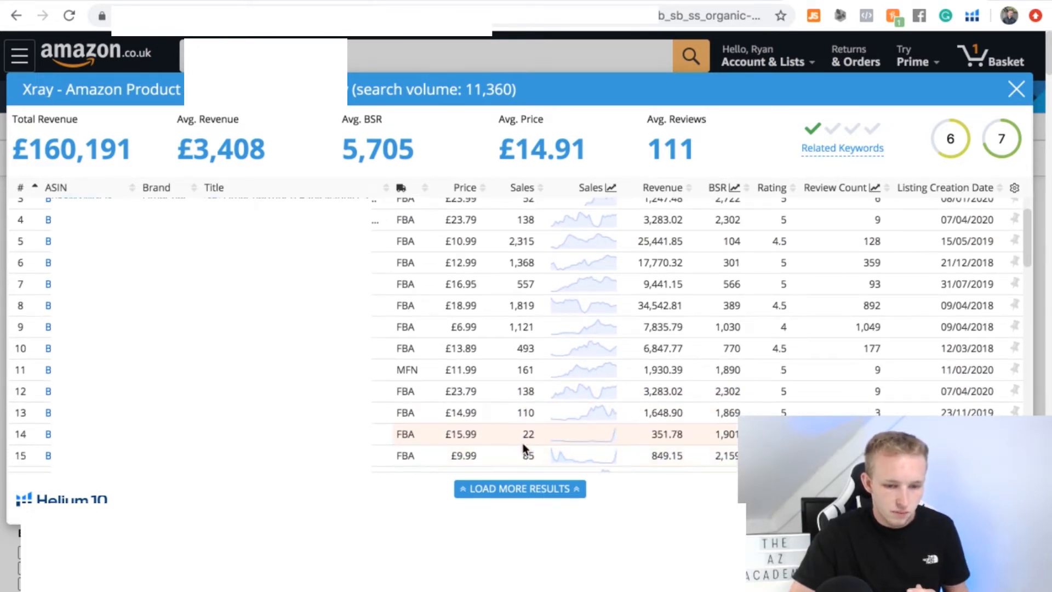
scroll(up, 3)
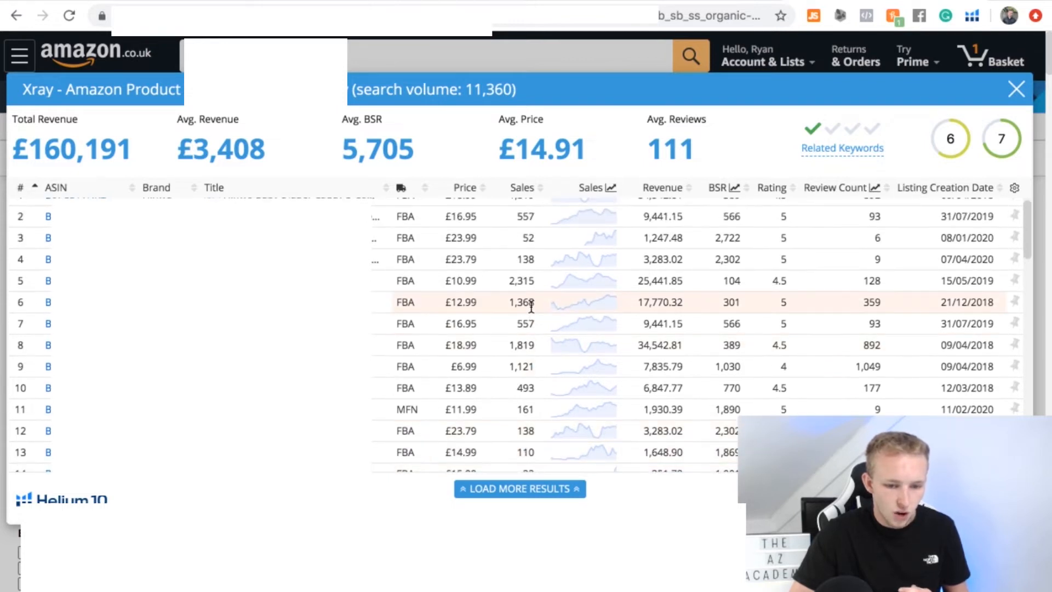
mouse_move(506, 351)
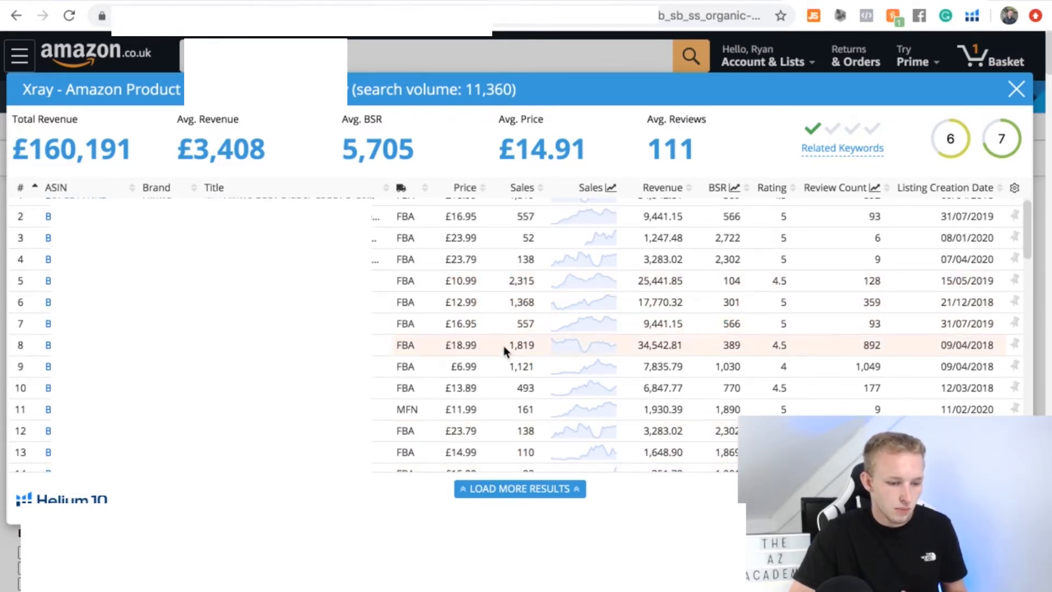
mouse_move(502, 377)
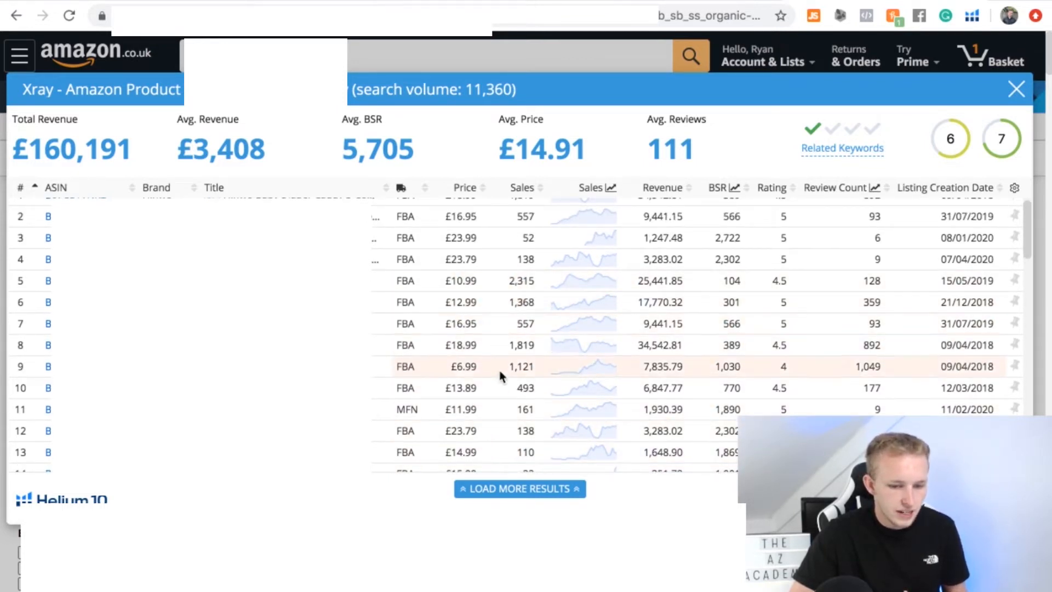
mouse_move(506, 417)
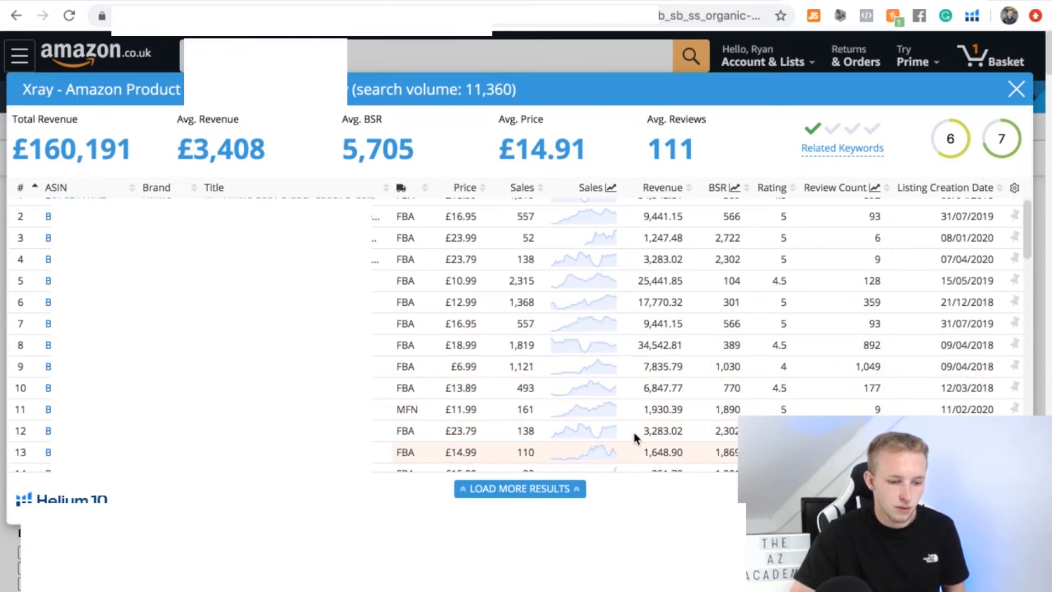
mouse_move(645, 408)
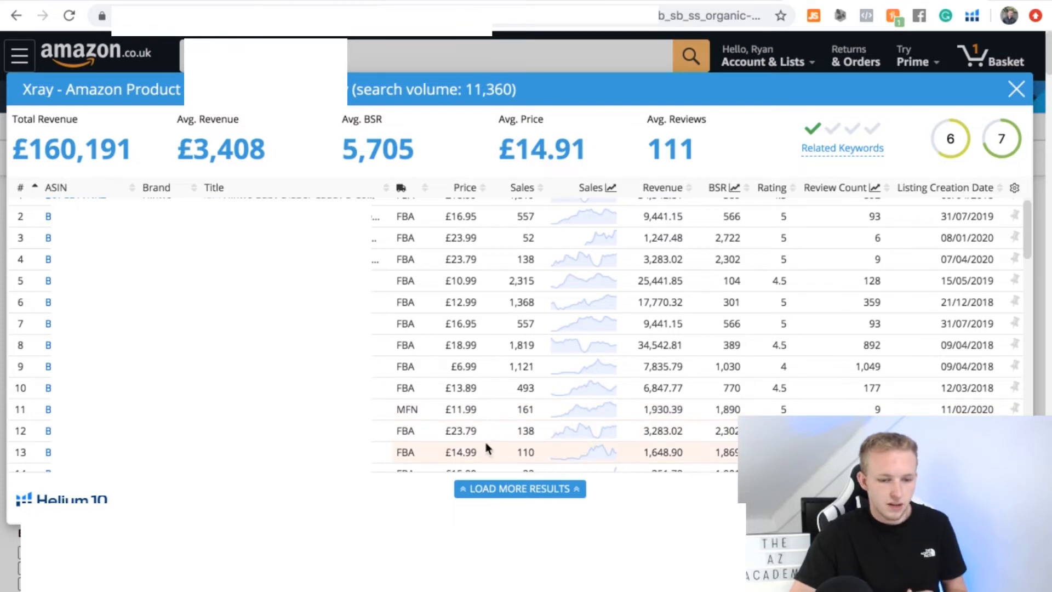
mouse_move(492, 460)
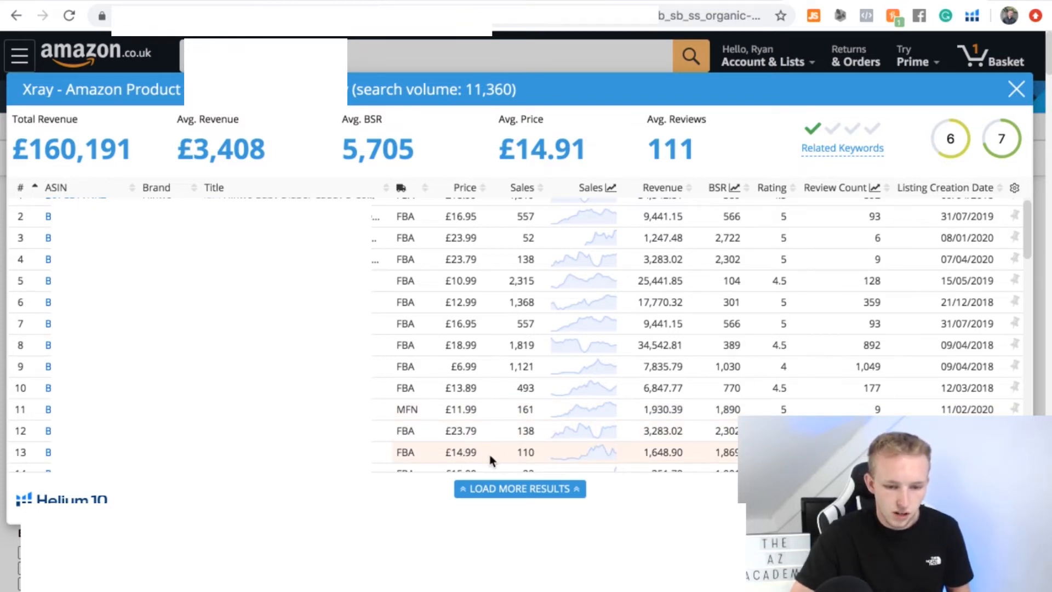
mouse_move(436, 371)
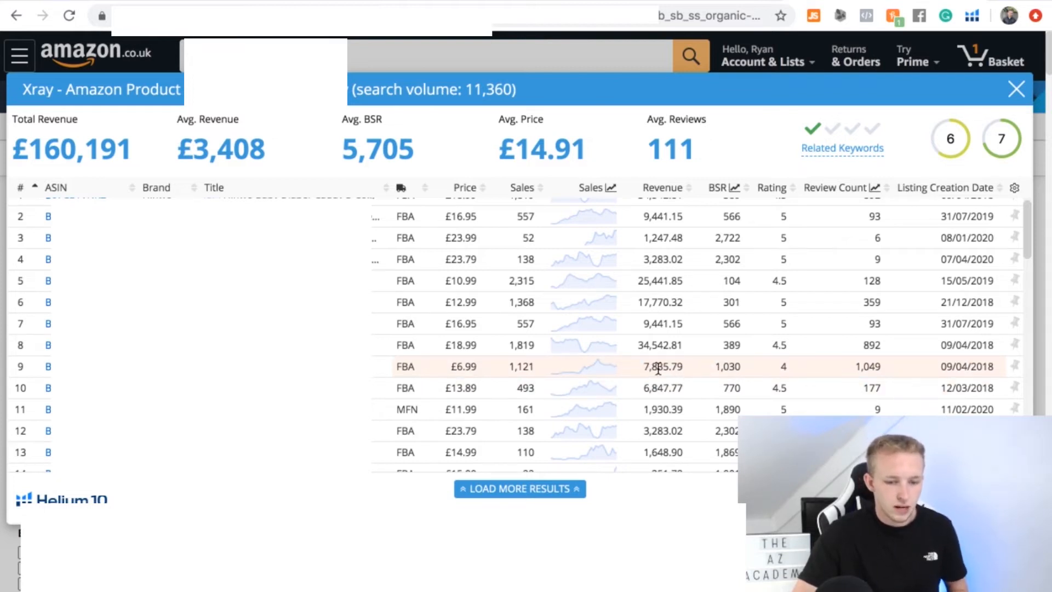
mouse_move(494, 373)
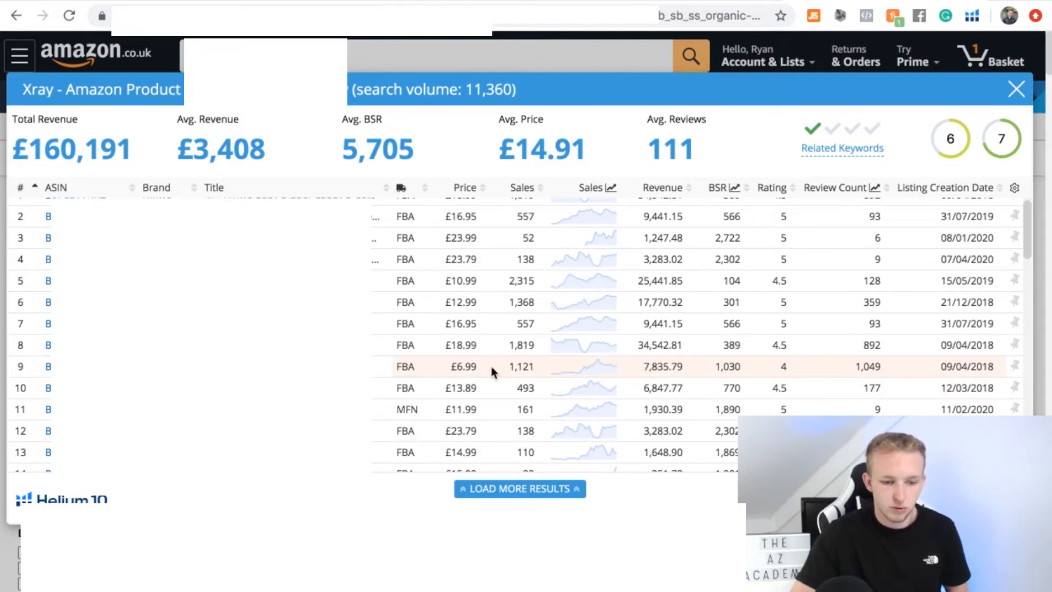
mouse_move(751, 366)
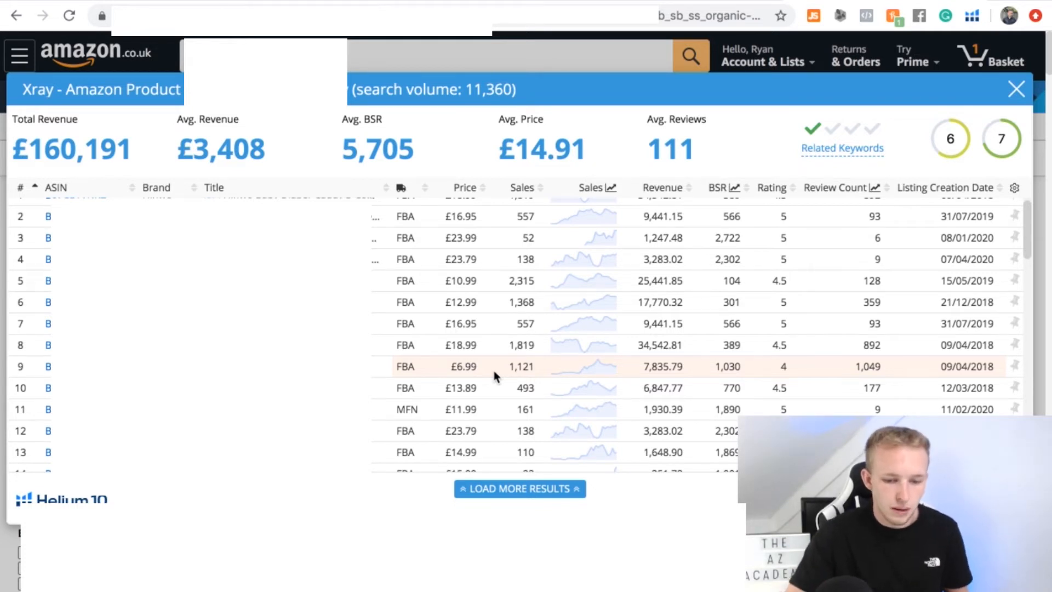
scroll(down, 3)
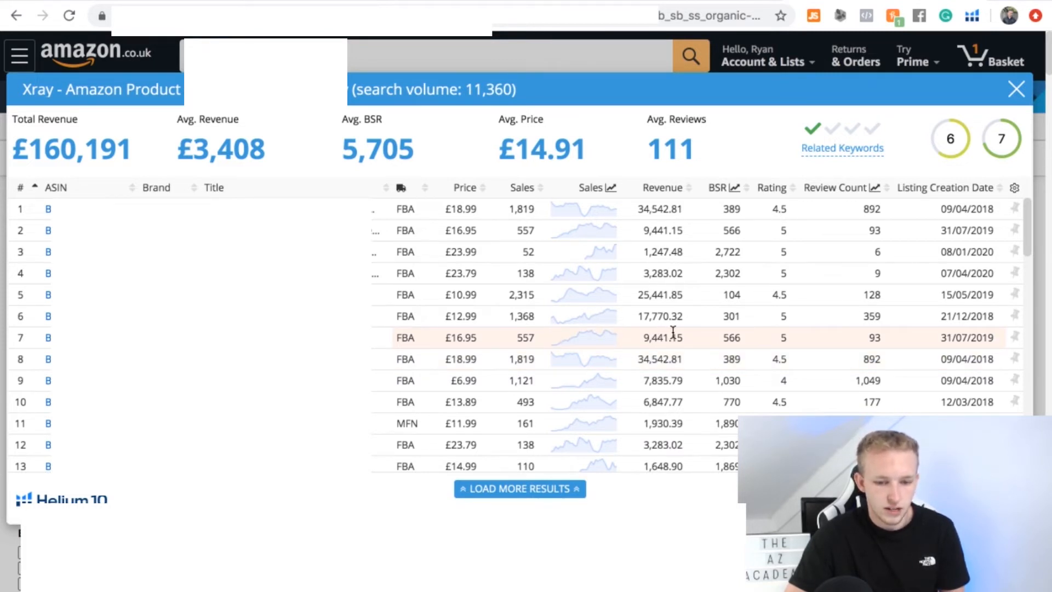
mouse_move(789, 337)
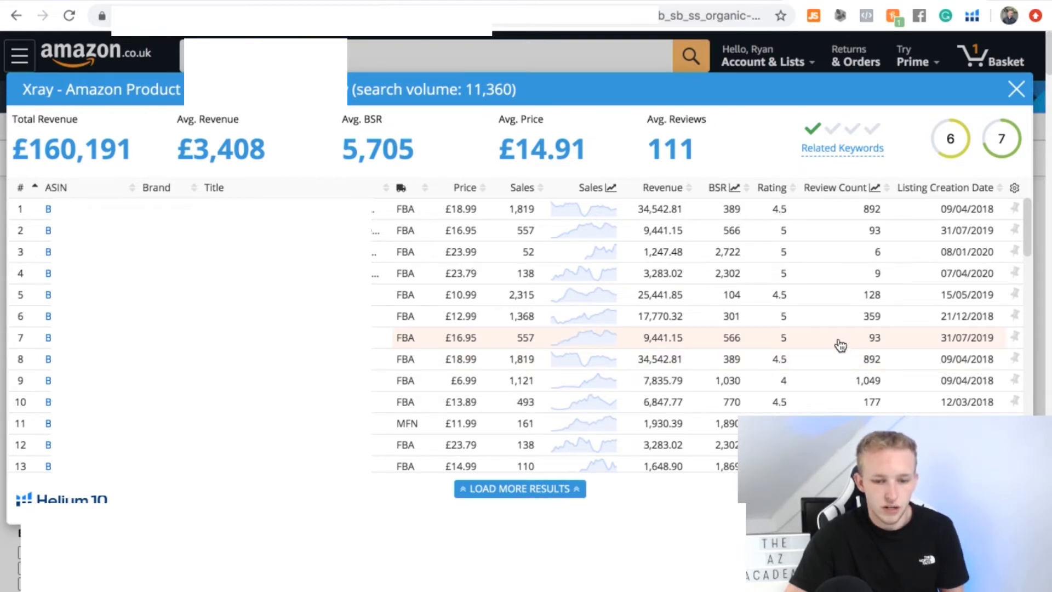
mouse_move(686, 452)
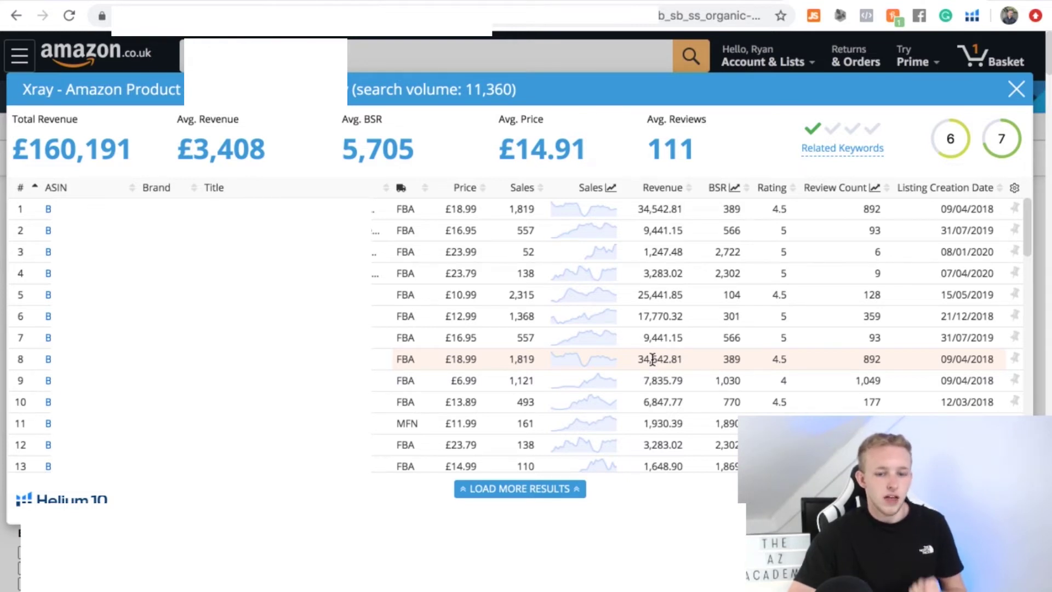
scroll(down, 3)
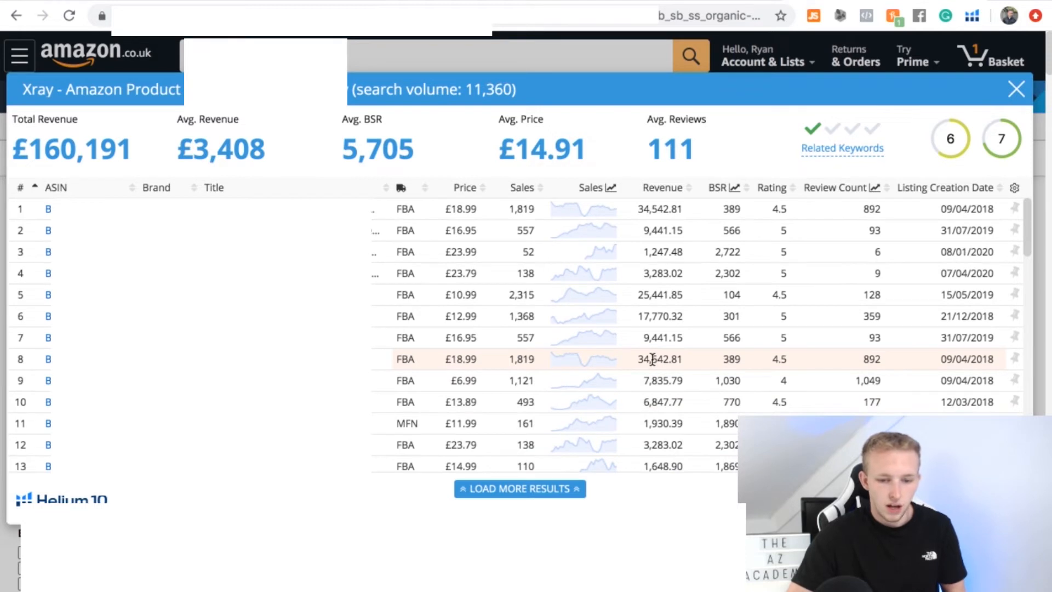
mouse_move(639, 417)
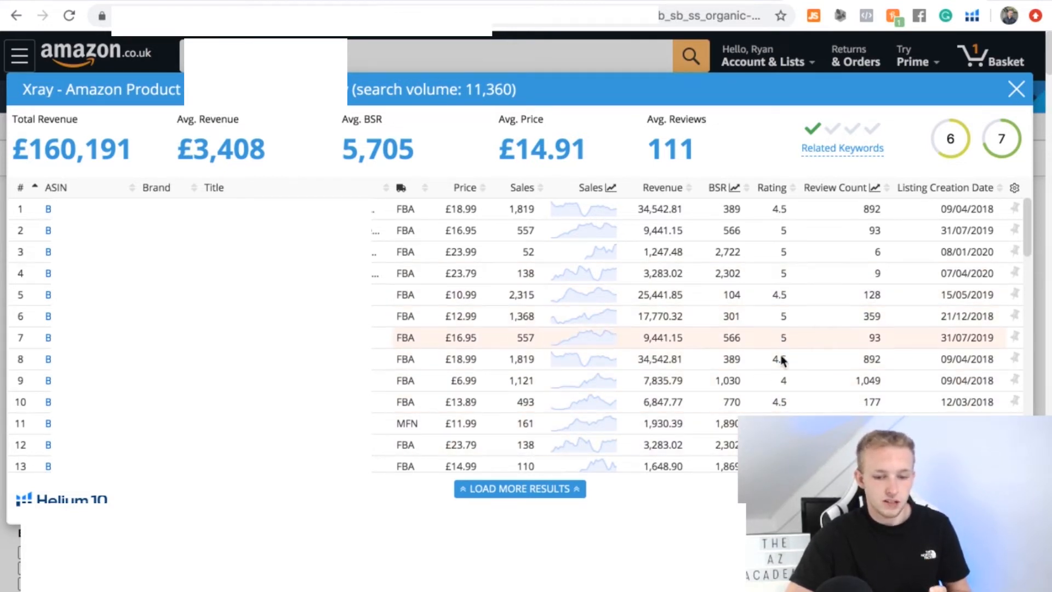
mouse_move(780, 378)
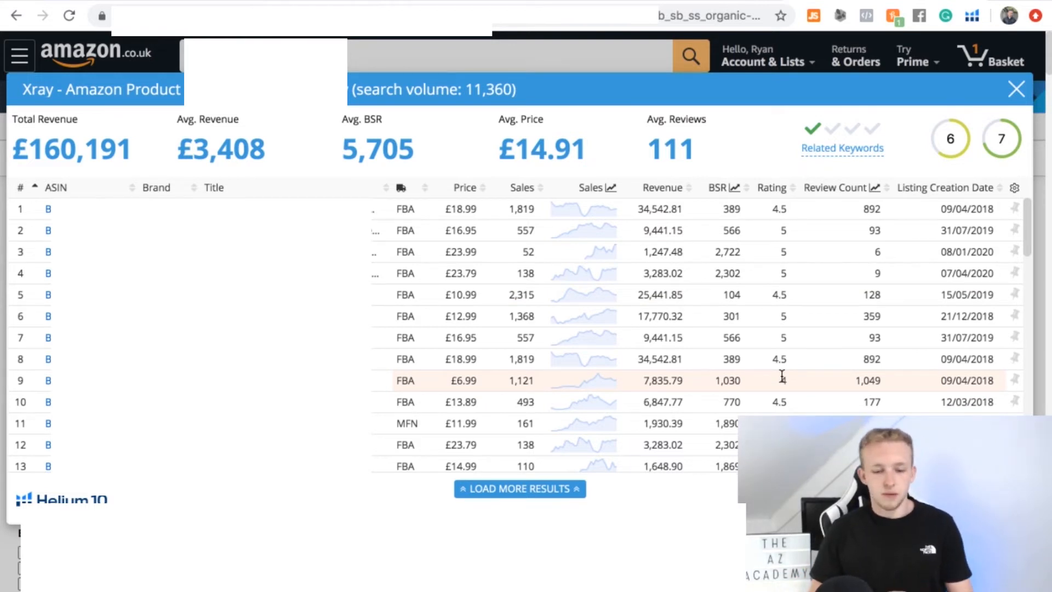
scroll(down, 3)
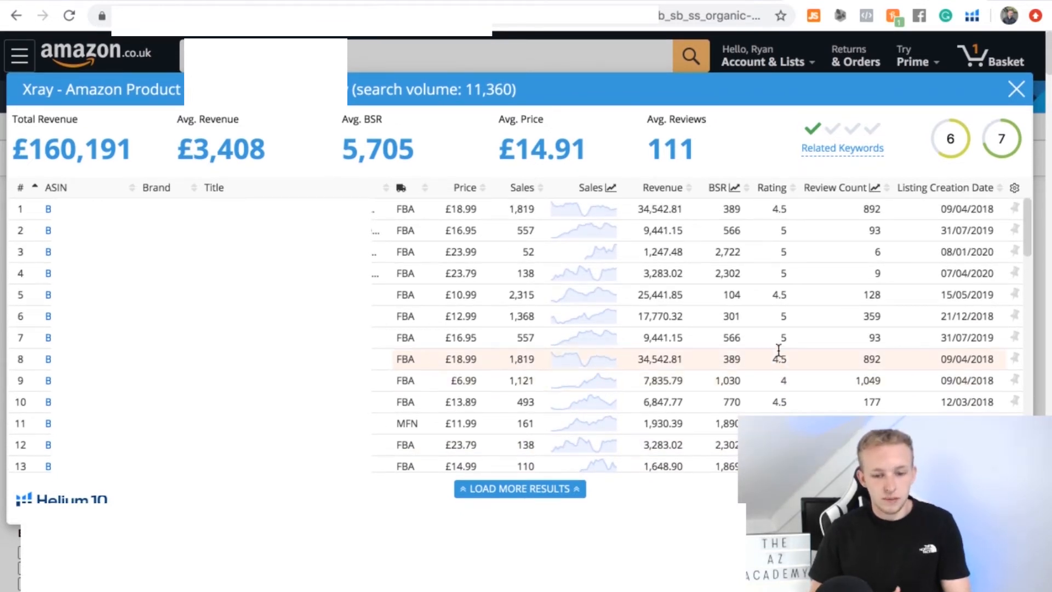
mouse_move(802, 362)
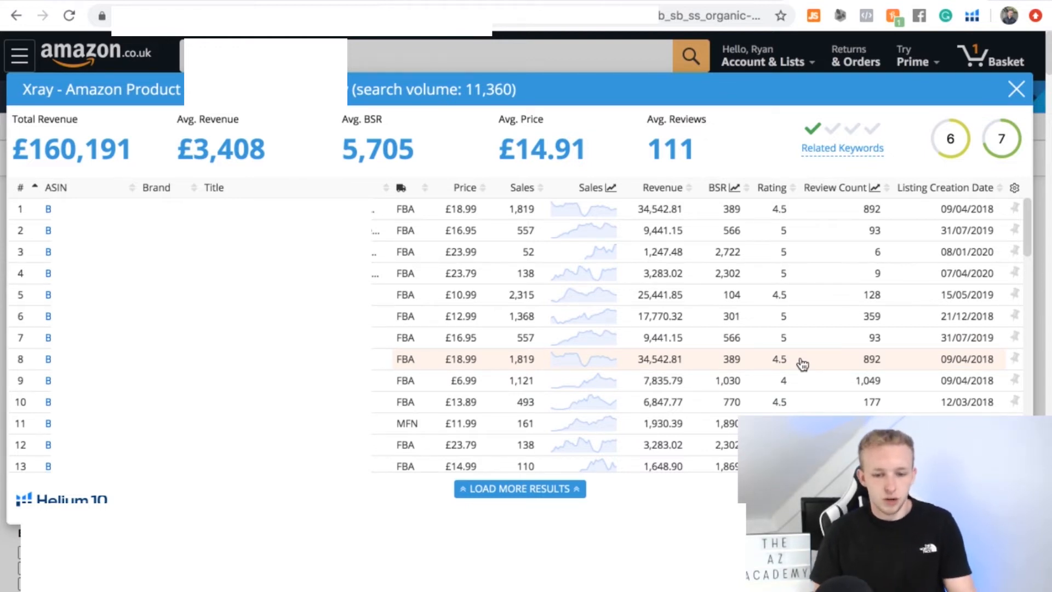
mouse_move(758, 386)
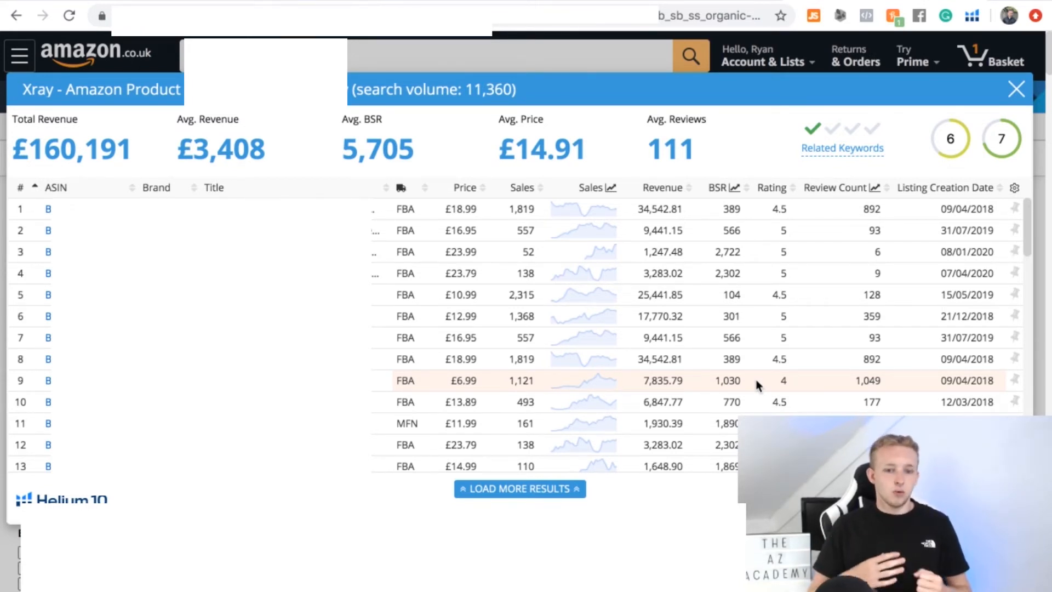
mouse_move(838, 352)
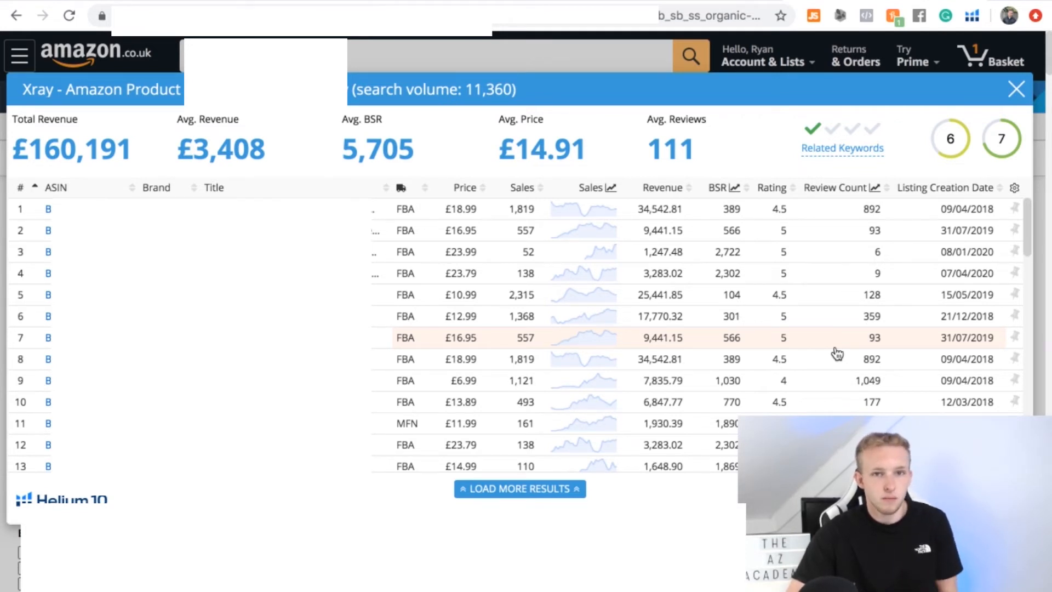
mouse_move(803, 293)
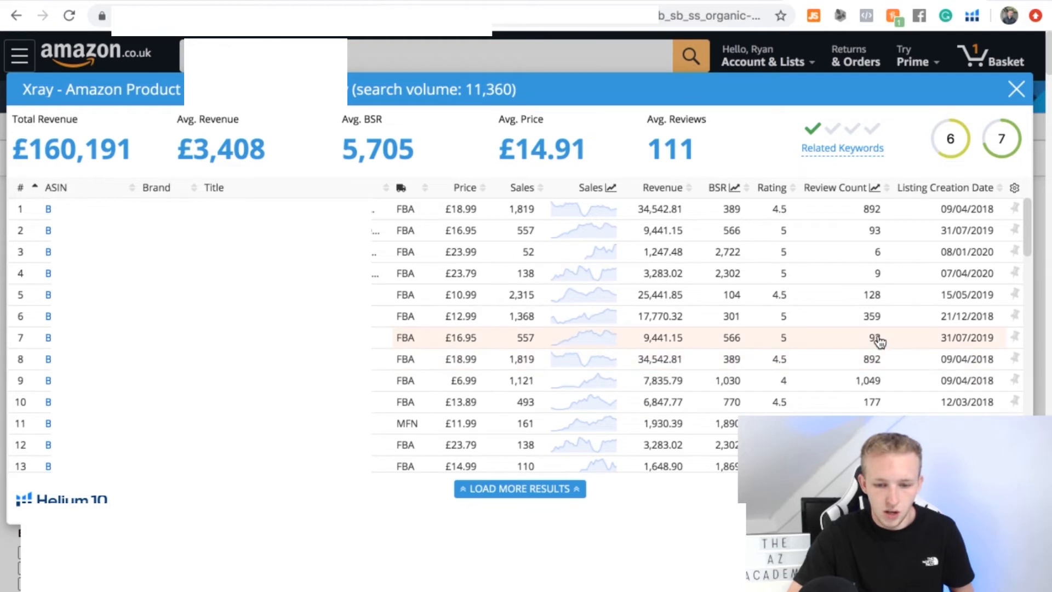
mouse_move(886, 353)
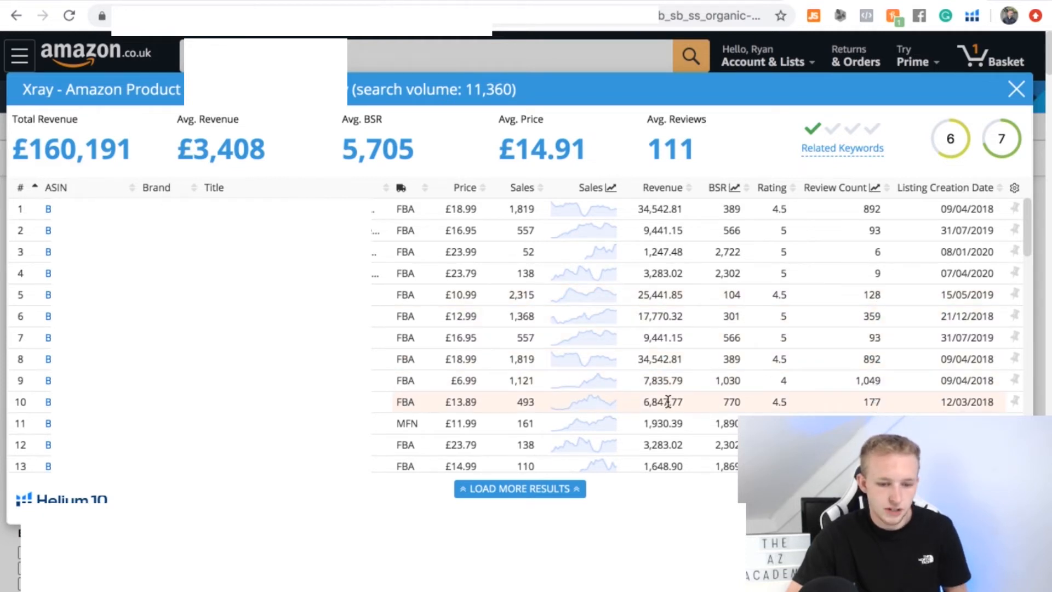
mouse_move(661, 370)
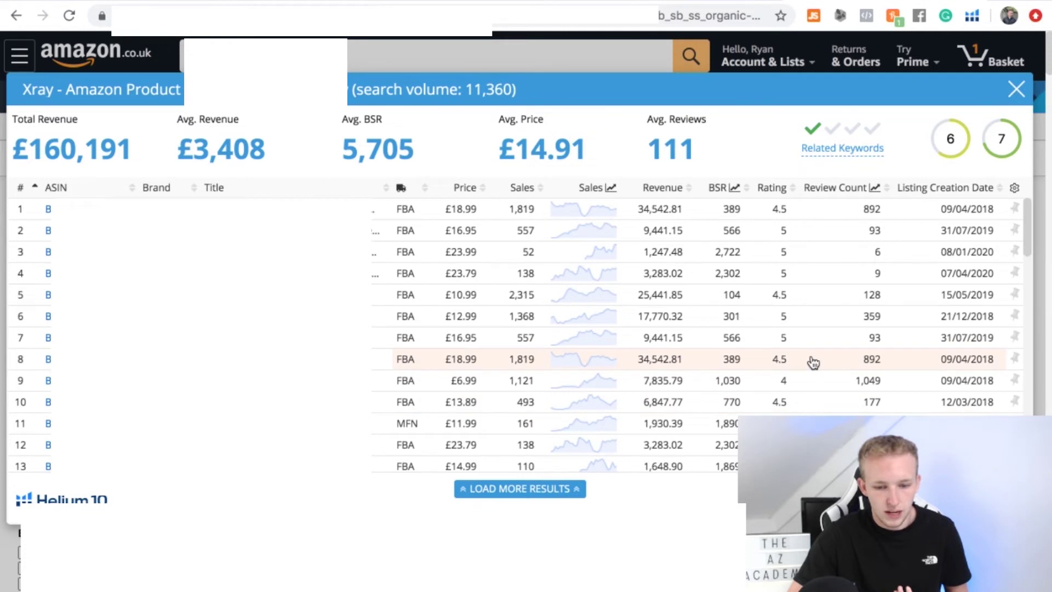
scroll(down, 3)
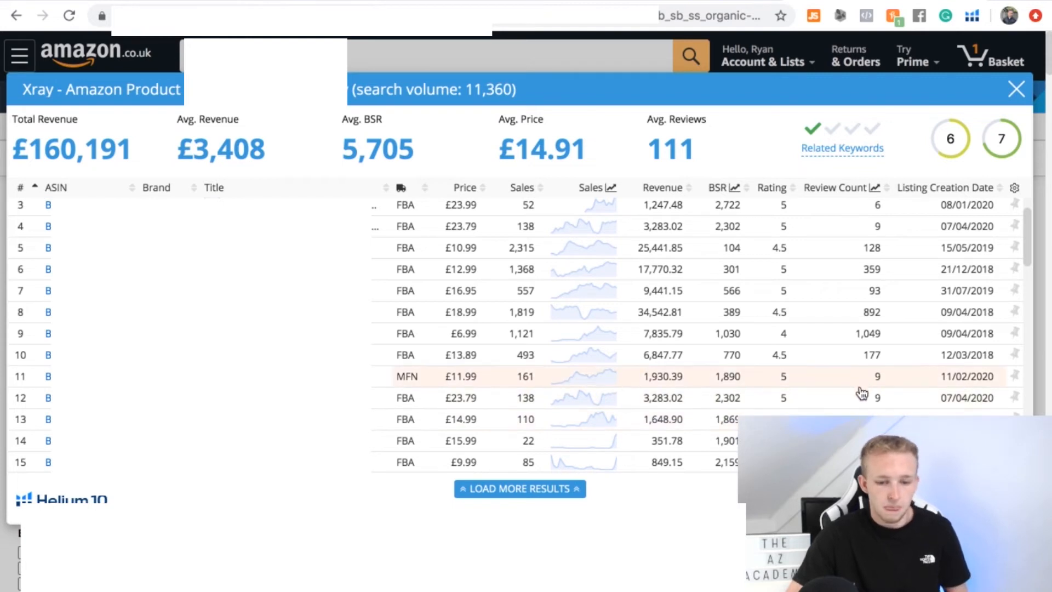
mouse_move(851, 403)
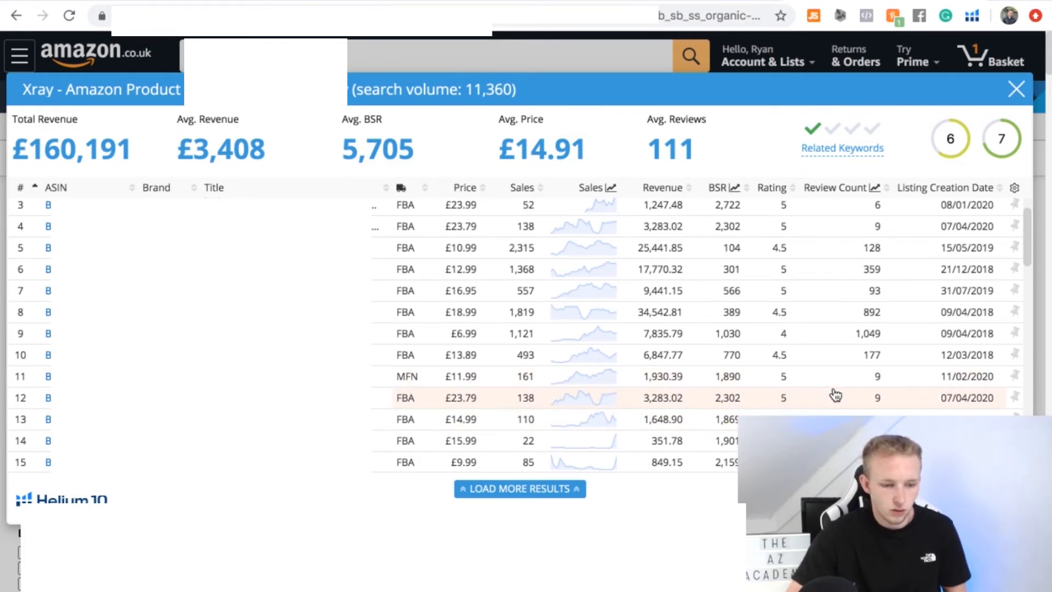
mouse_move(821, 378)
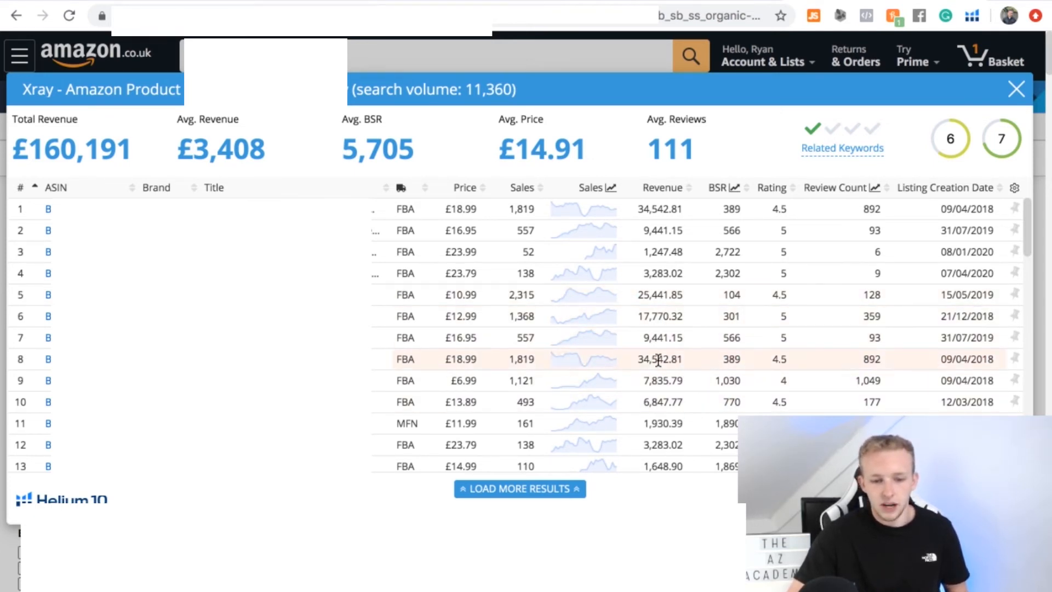
scroll(down, 3)
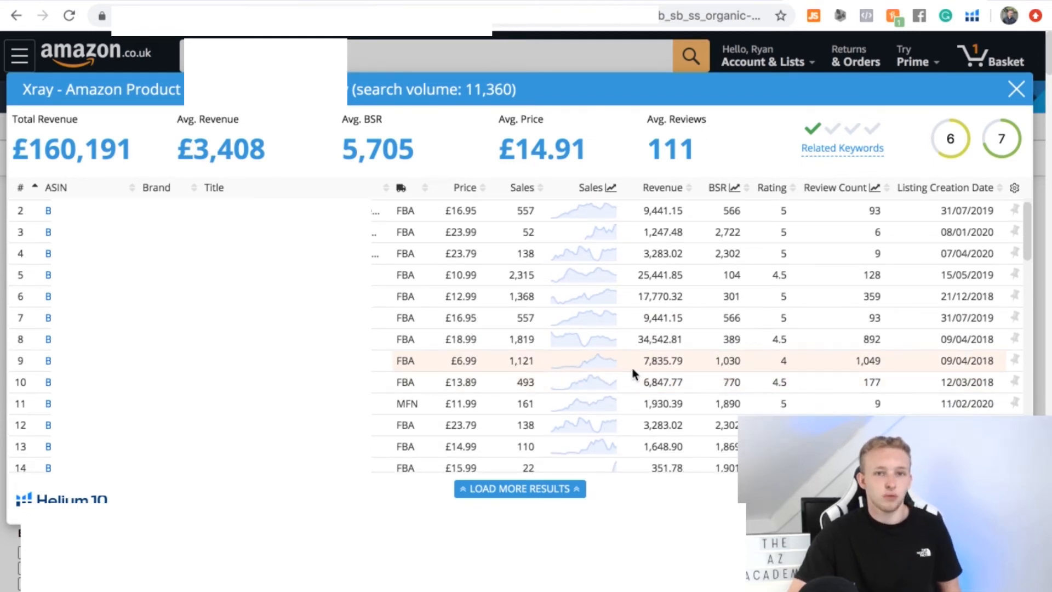
mouse_move(771, 383)
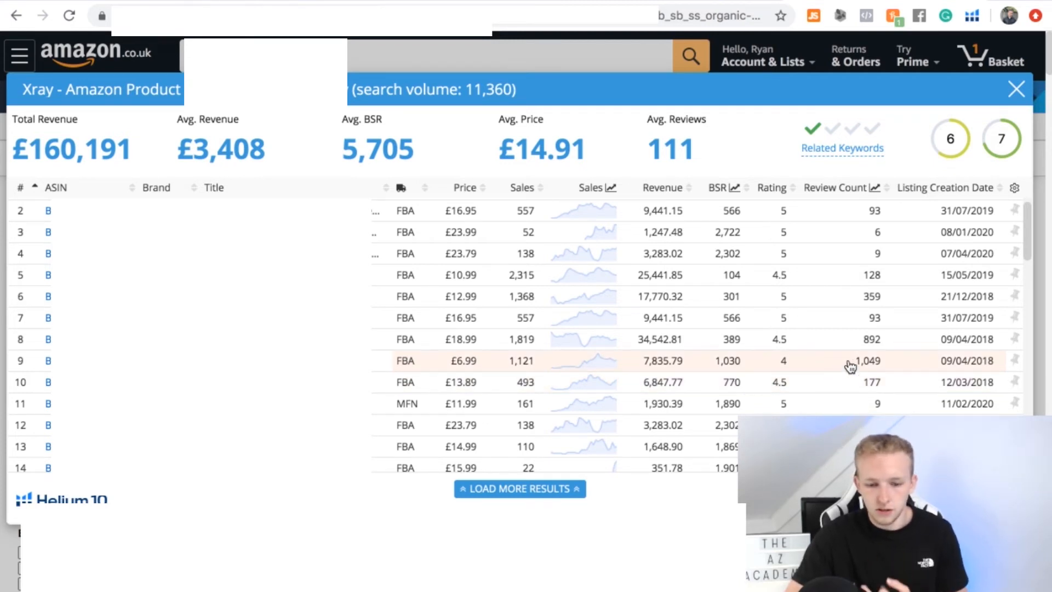
- Switch the CatcherMy felt storage bag's sales chart from 30 Days to All Time, back to mid-2018
click(583, 360)
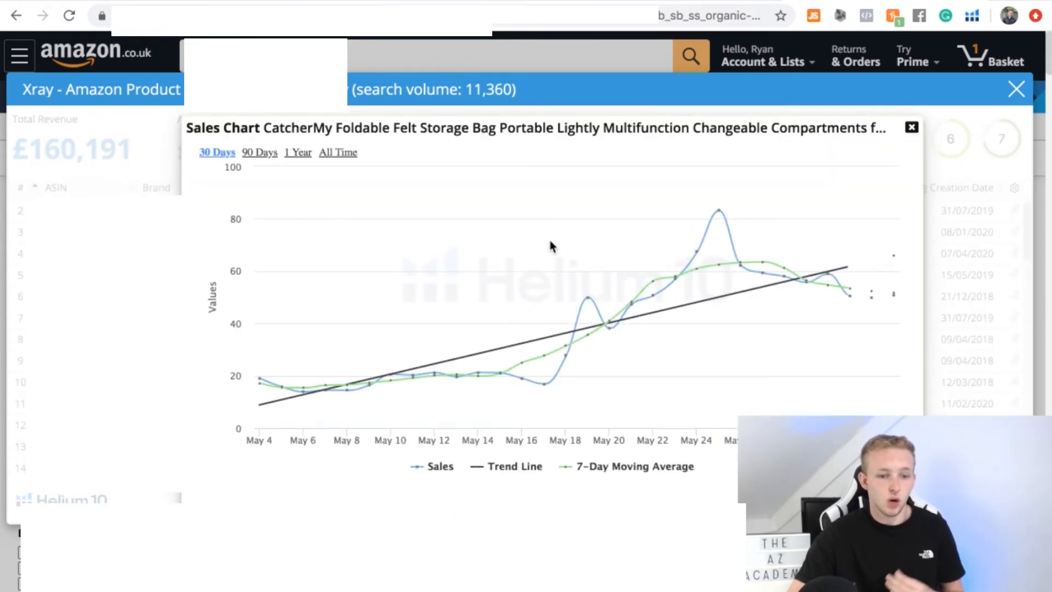
click(337, 153)
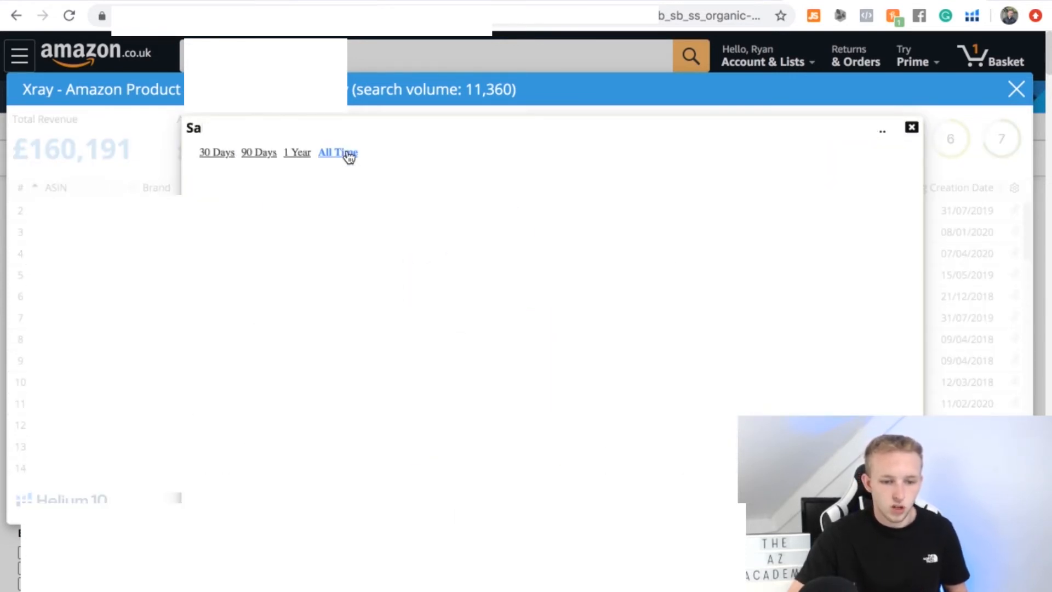
click(338, 153)
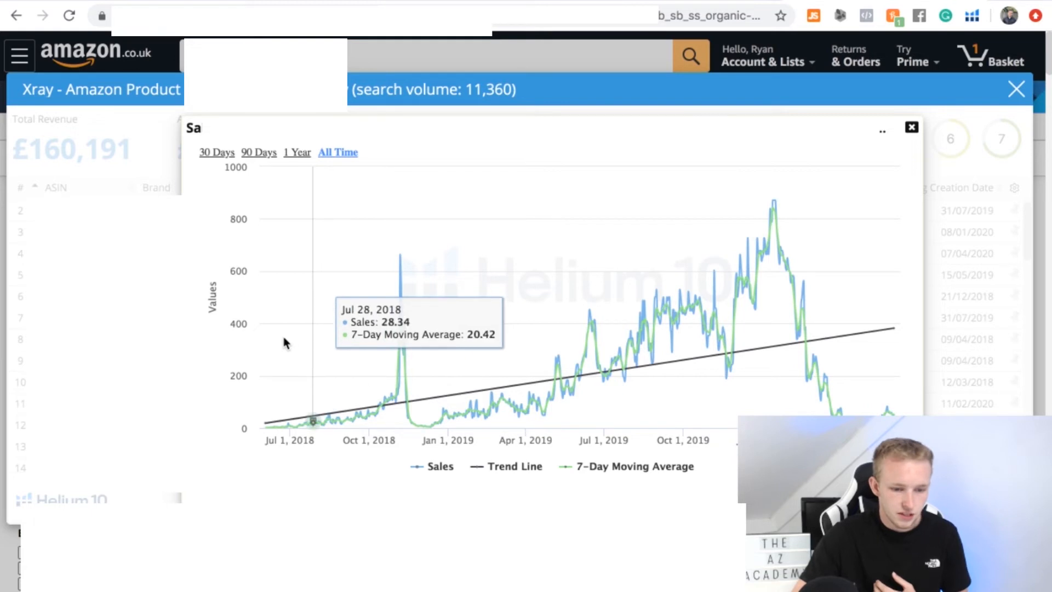
mouse_move(473, 363)
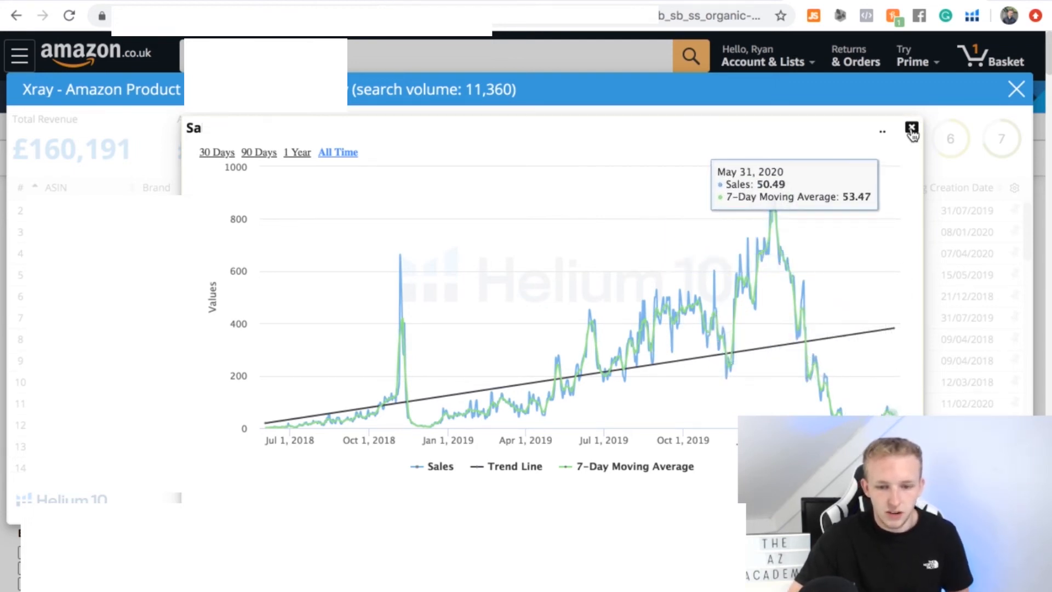
- Close the open charts and view another listing's all-time sales history starting early 2019
click(910, 127)
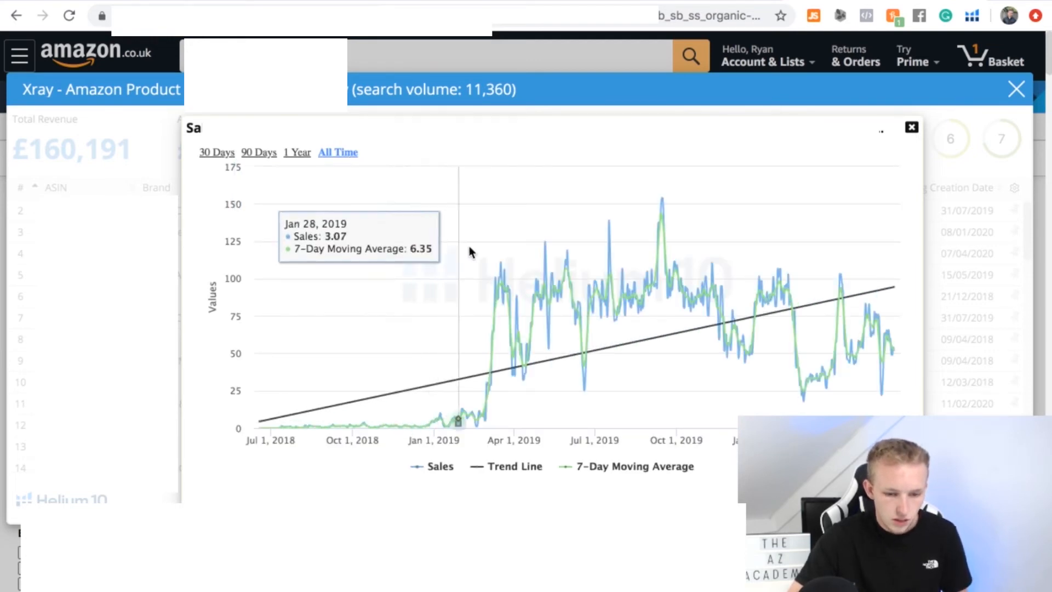
mouse_move(438, 259)
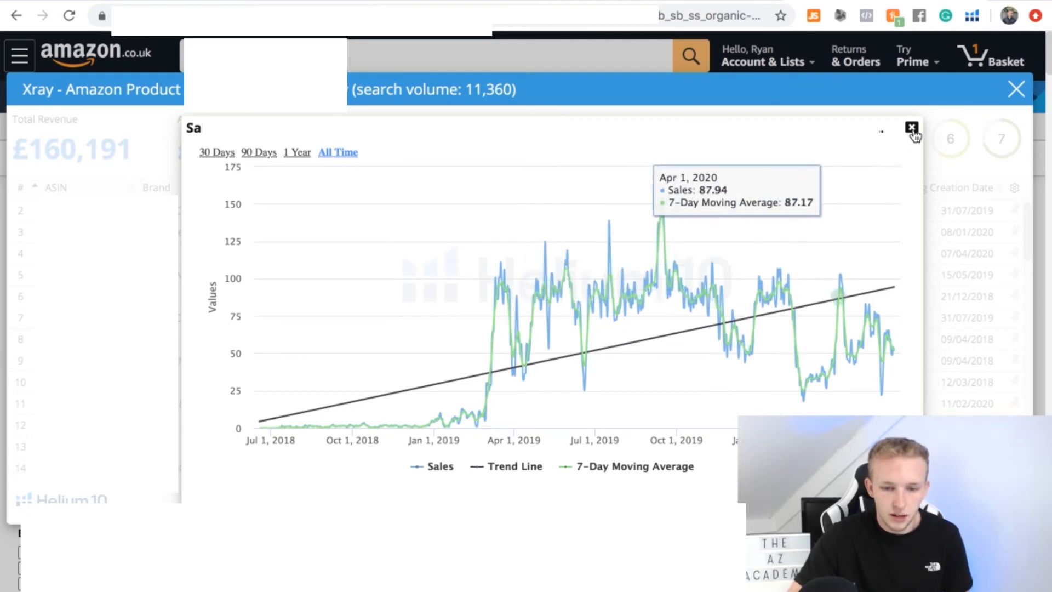
click(912, 126)
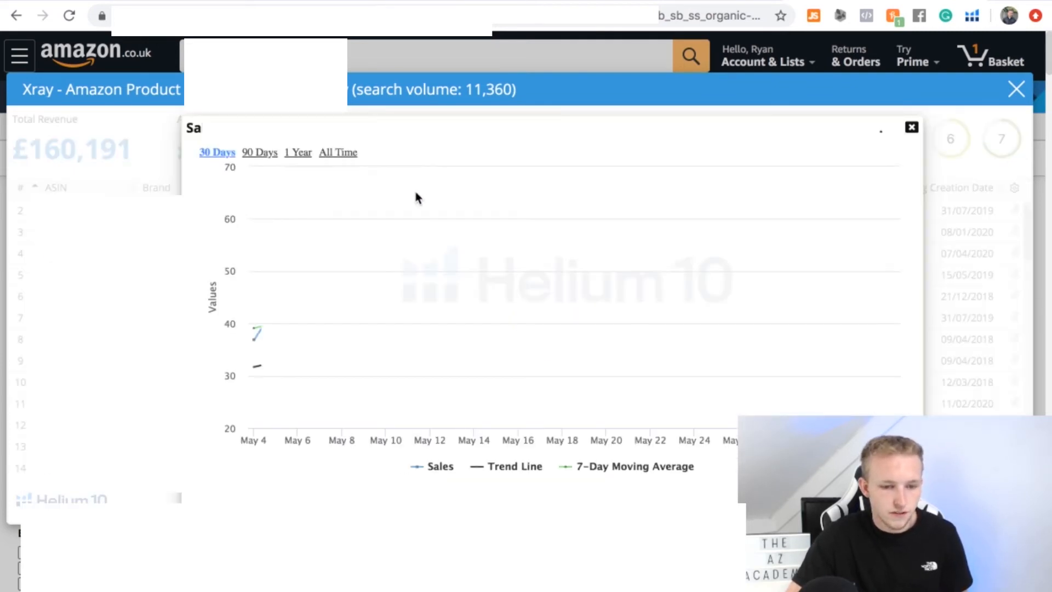
click(337, 152)
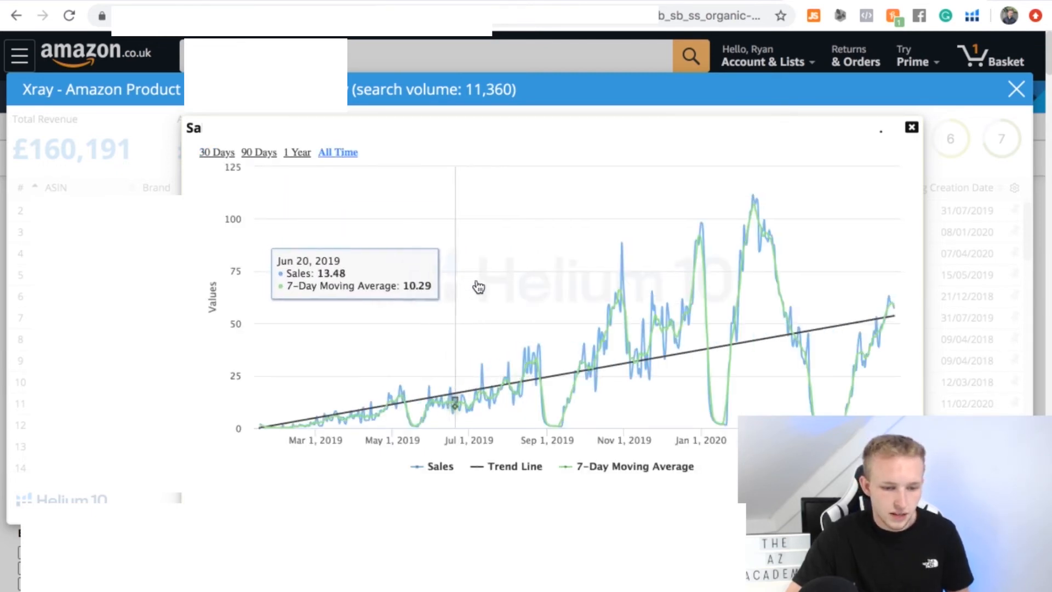
mouse_move(699, 303)
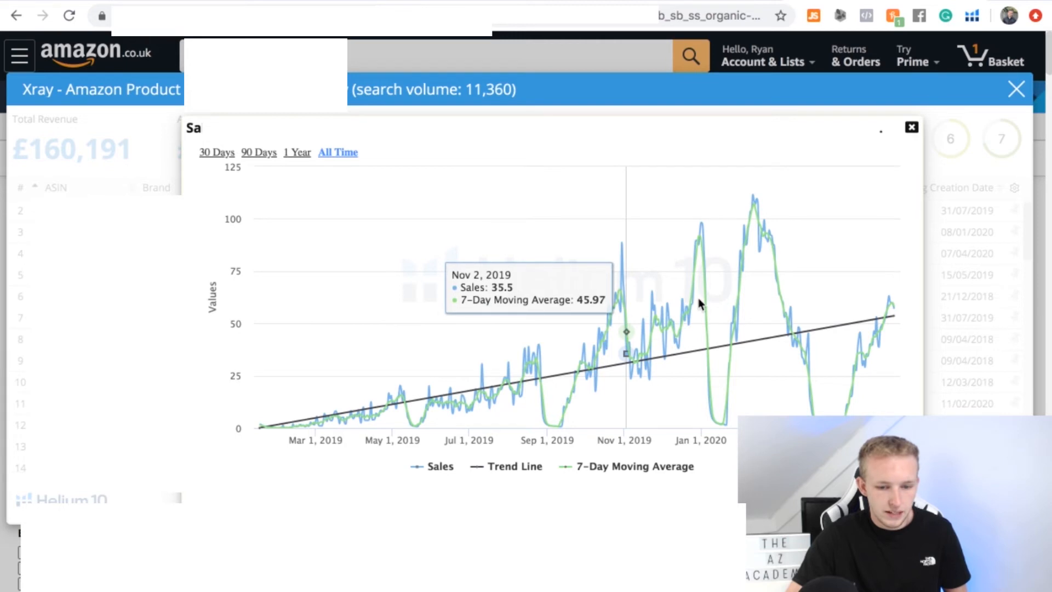
mouse_move(723, 319)
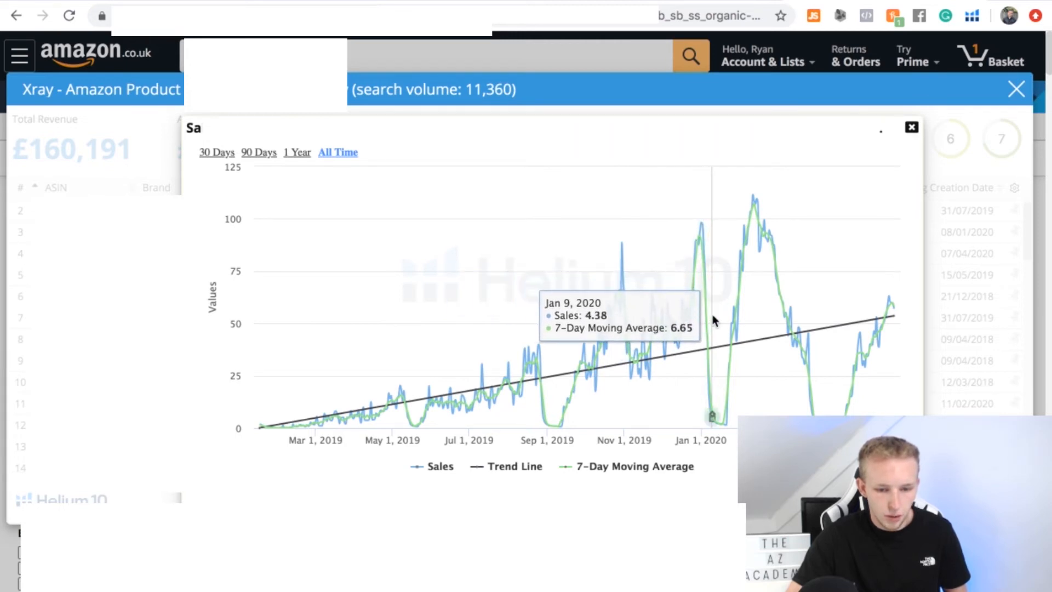
mouse_move(831, 366)
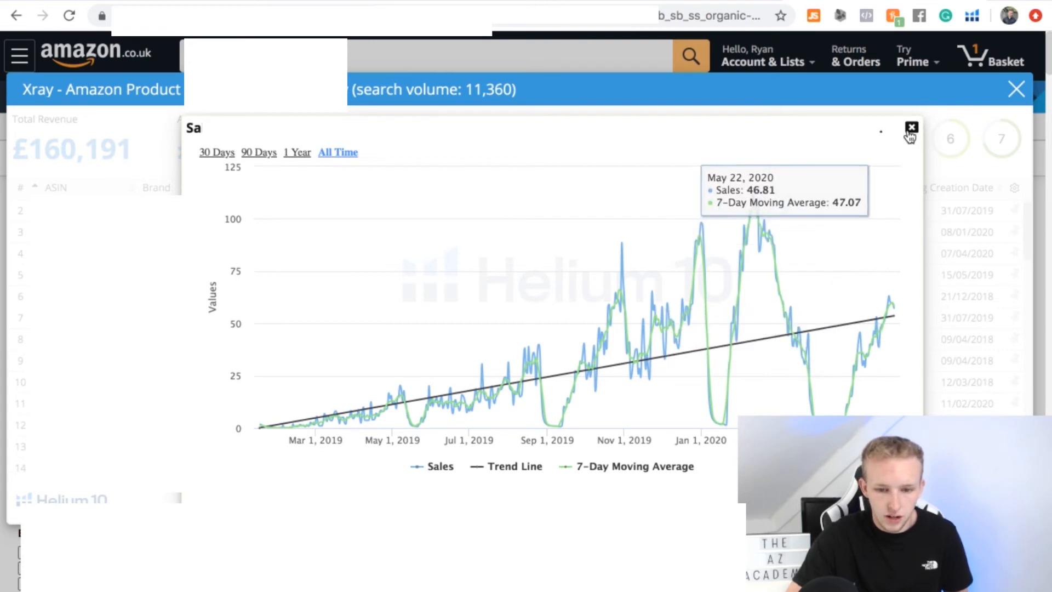
- Close the current sales chart to move on to a third listing's trend
click(912, 127)
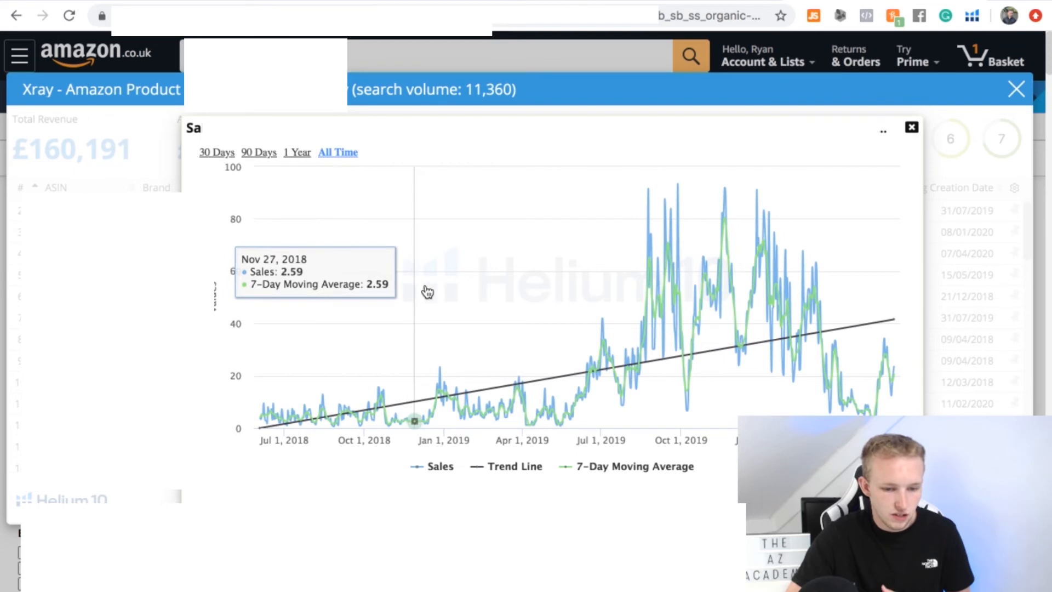
mouse_move(553, 311)
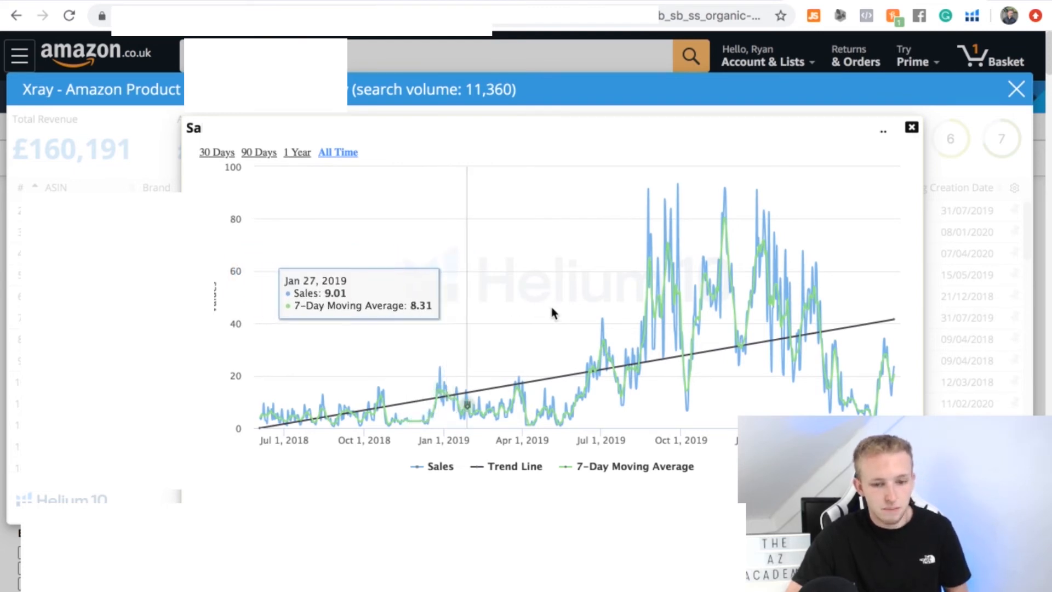
mouse_move(750, 299)
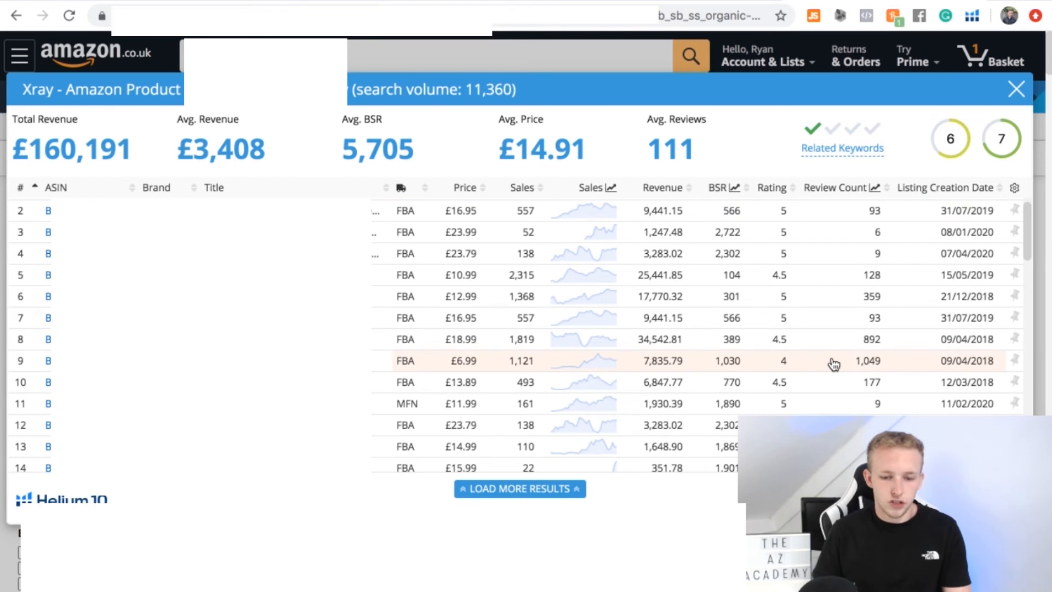
scroll(down, 3)
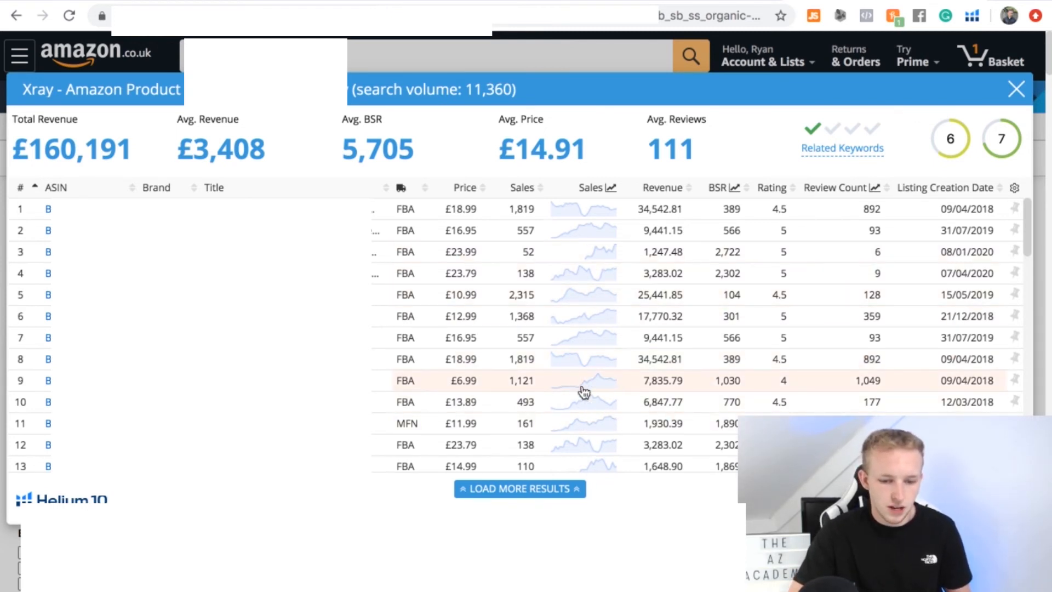
mouse_move(802, 373)
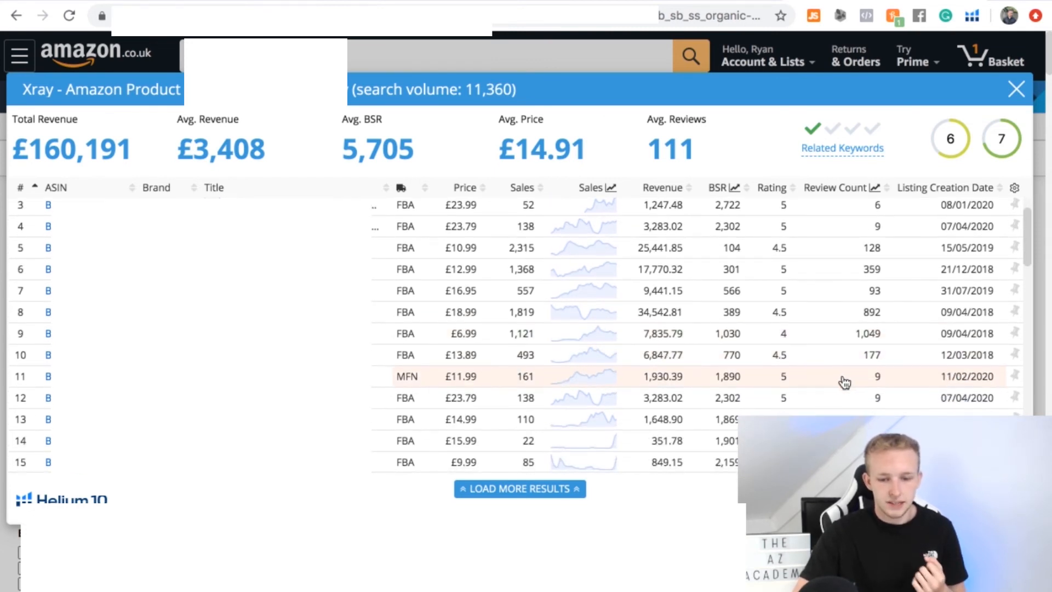
mouse_move(896, 390)
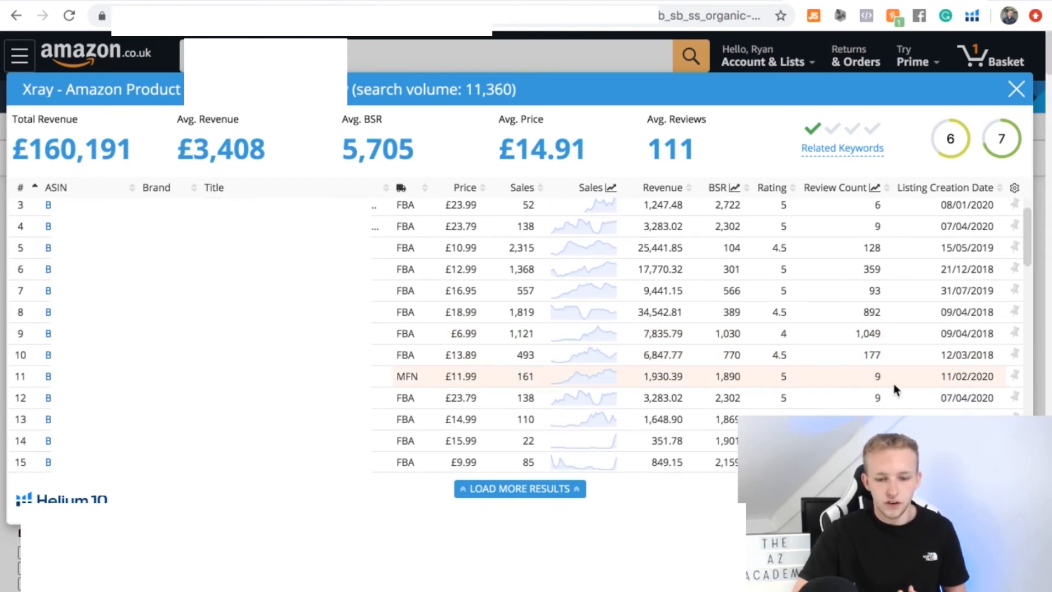
mouse_move(873, 409)
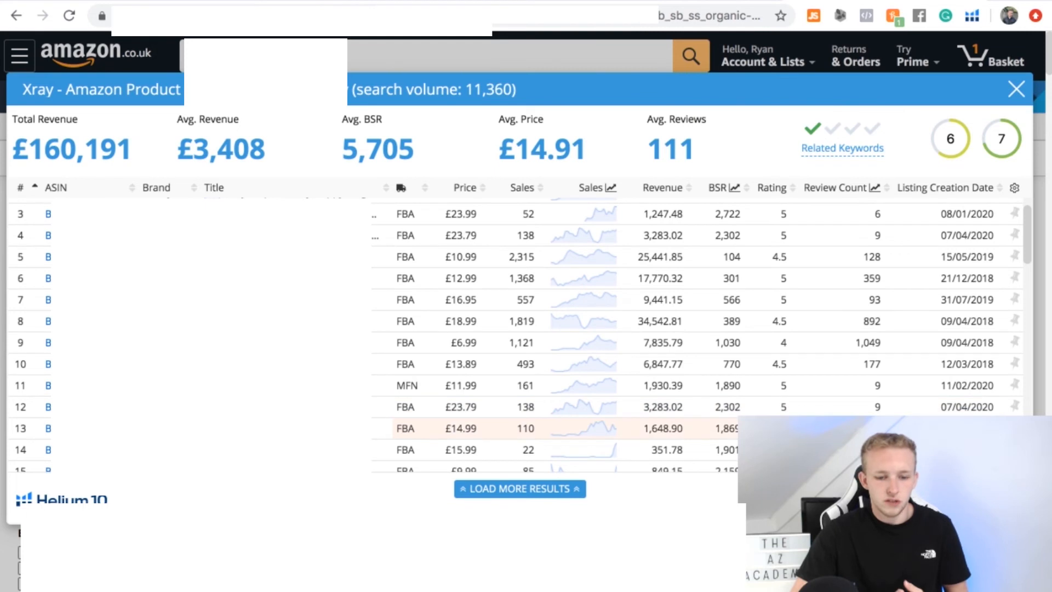
mouse_move(877, 406)
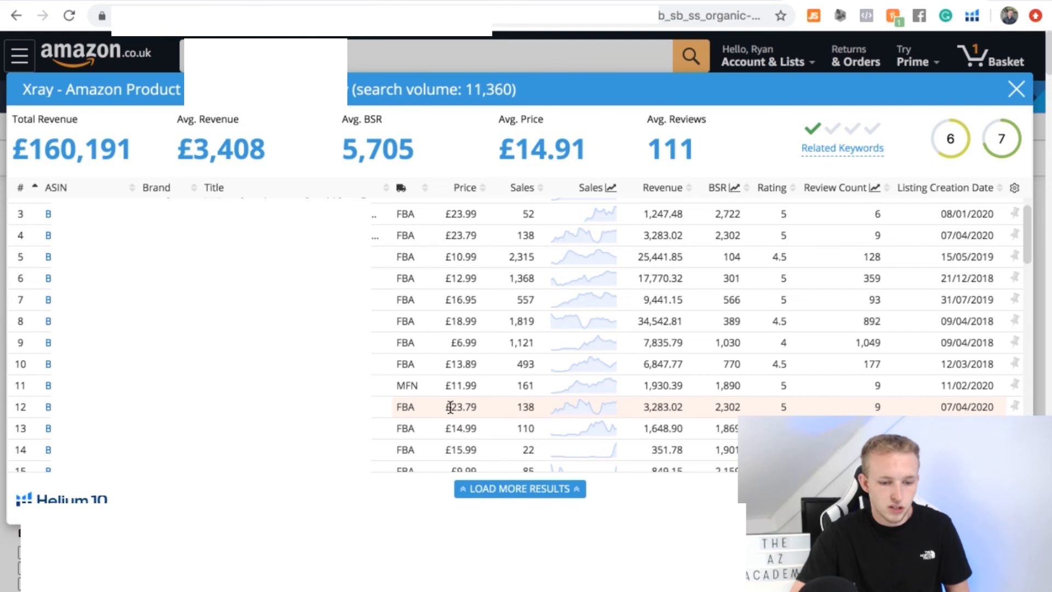
mouse_move(432, 392)
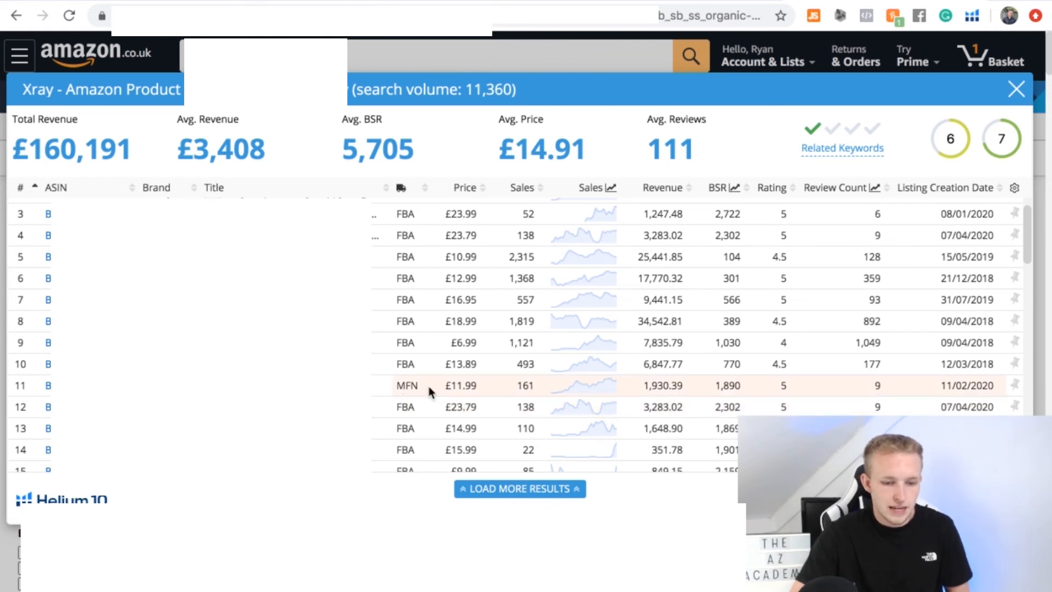
mouse_move(483, 399)
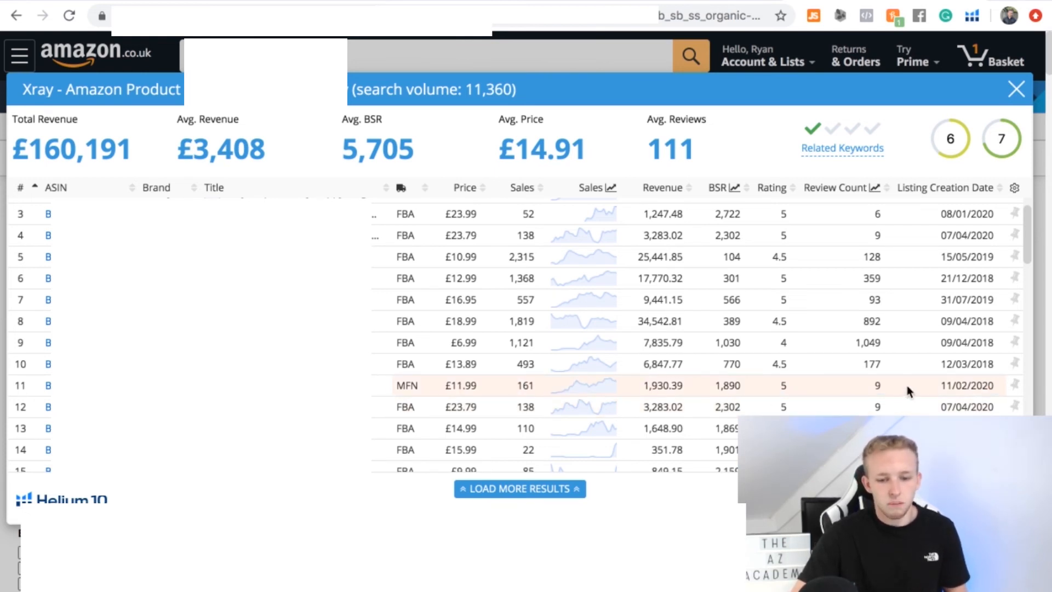
mouse_move(877, 406)
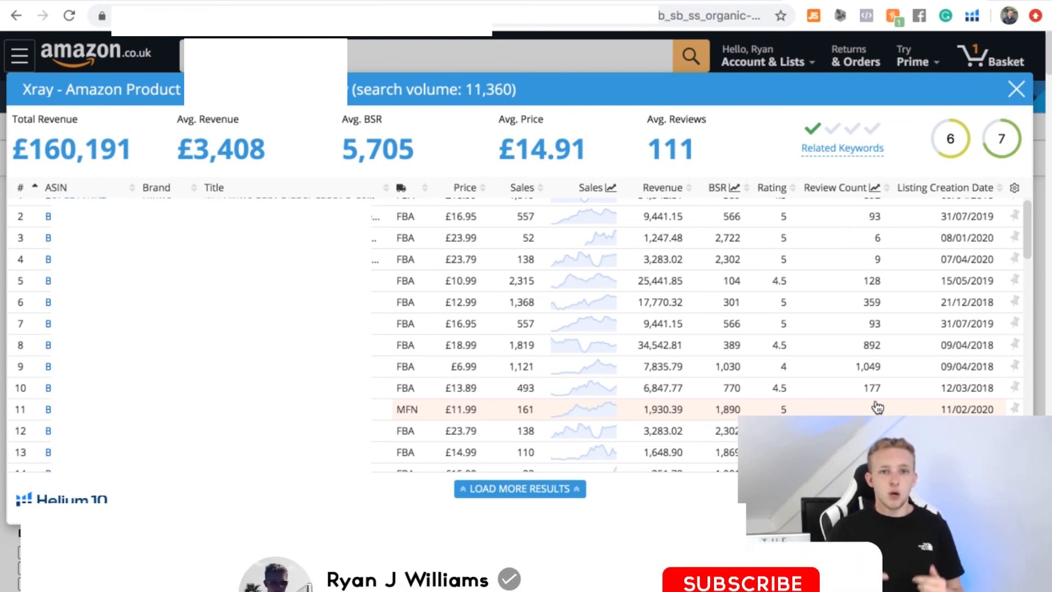
click(737, 586)
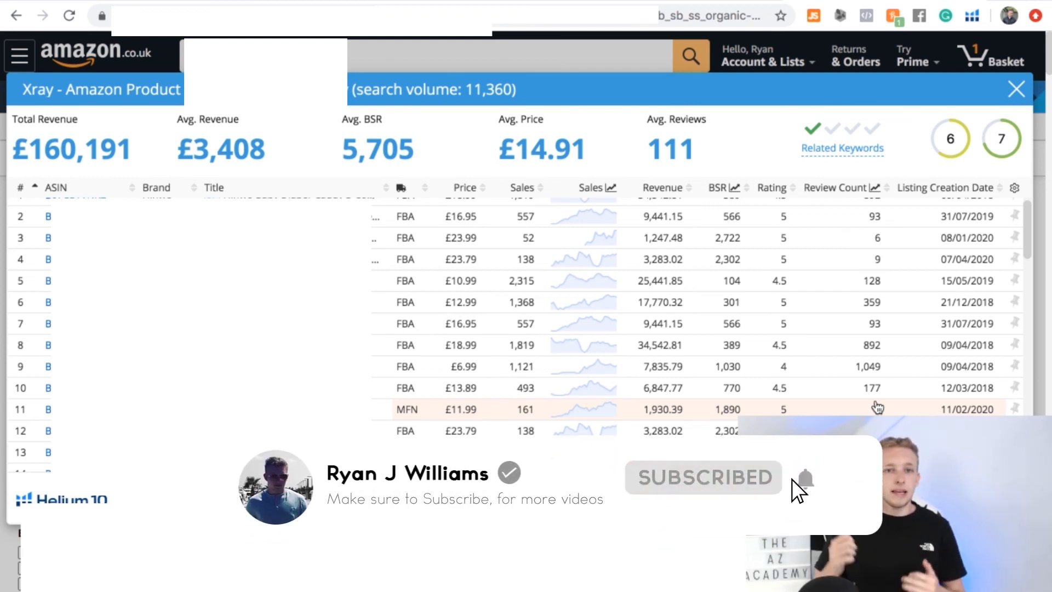